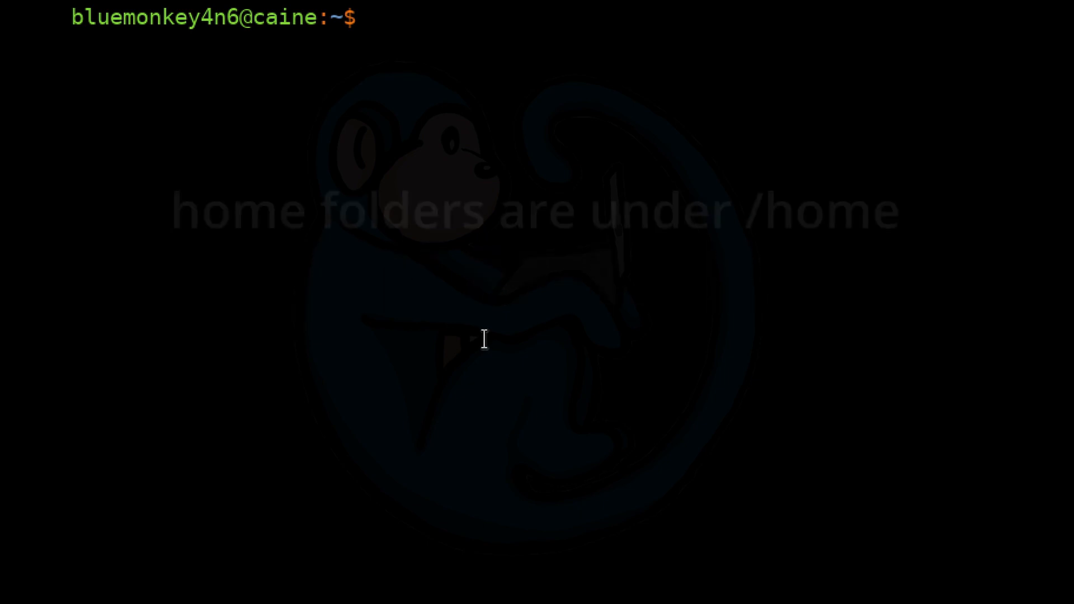
# Step: List the /home folders with owners and permissions, then root's home folder
pyautogui.write('ls /home')
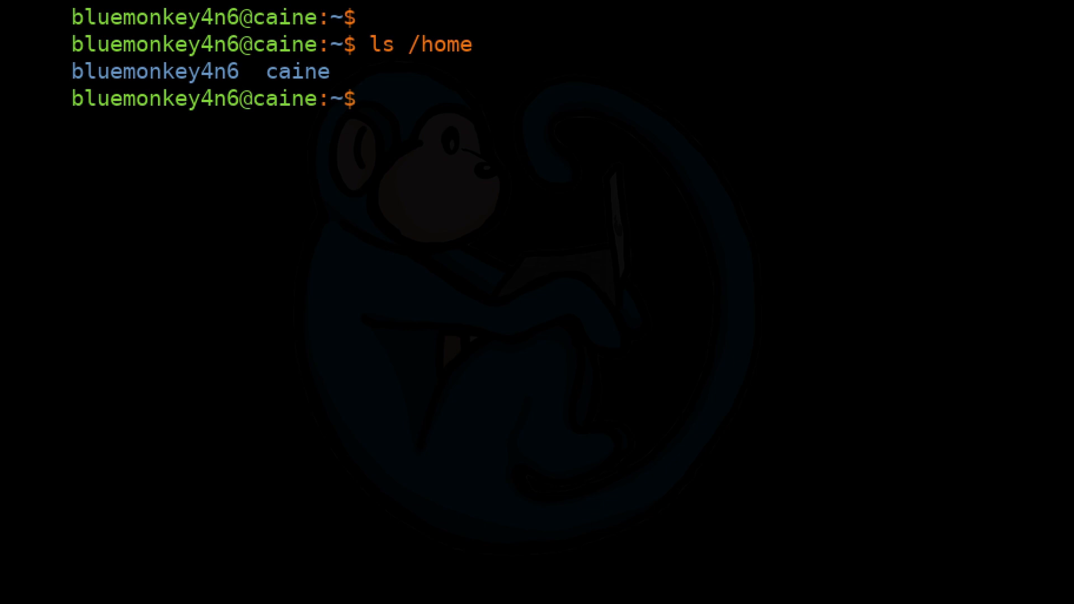
pyautogui.write('ls -l /home')
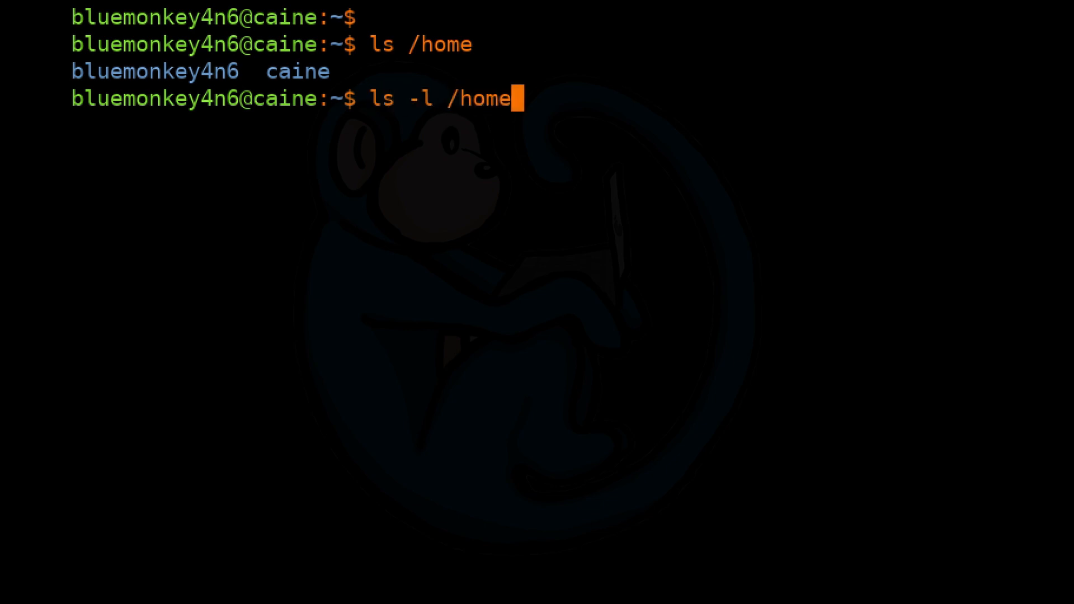
pyautogui.press('Return')
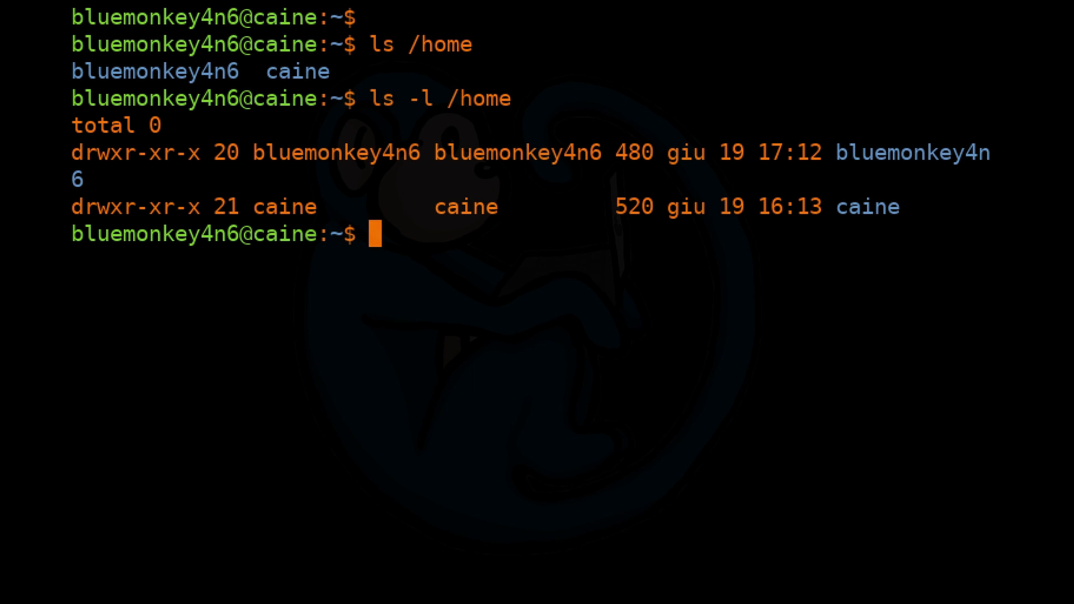
pyautogui.write('ls -al /roo')
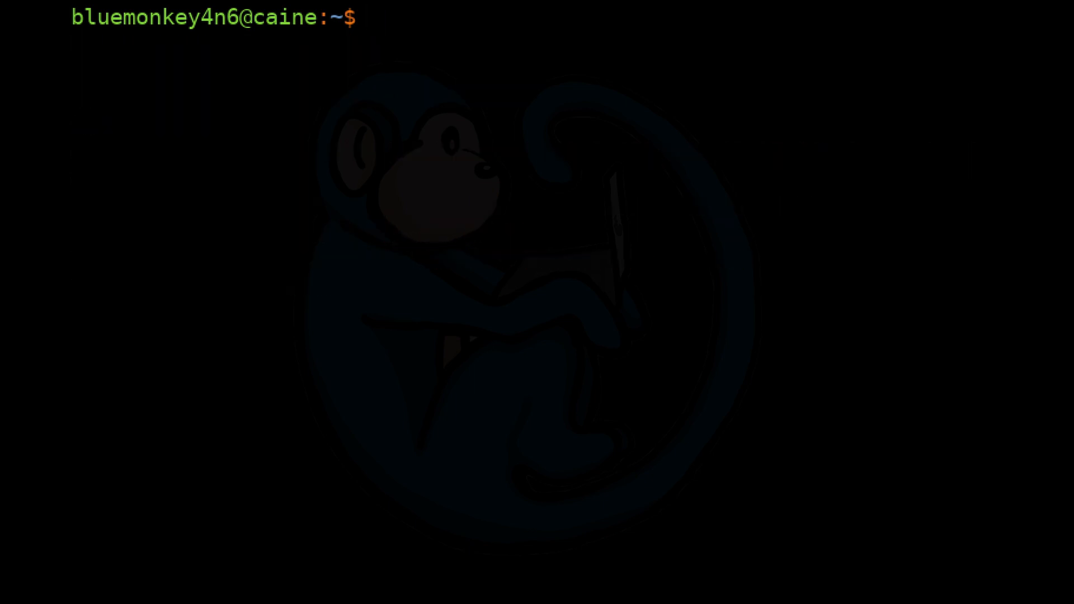
pyautogui.press('Return')
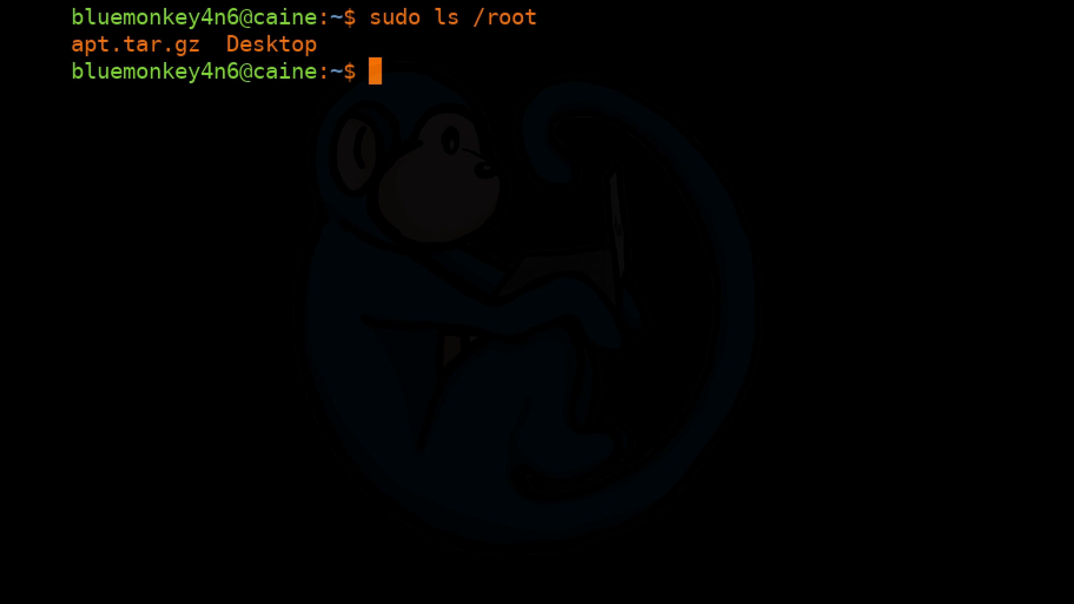
pyautogui.moveTo(416, 269)
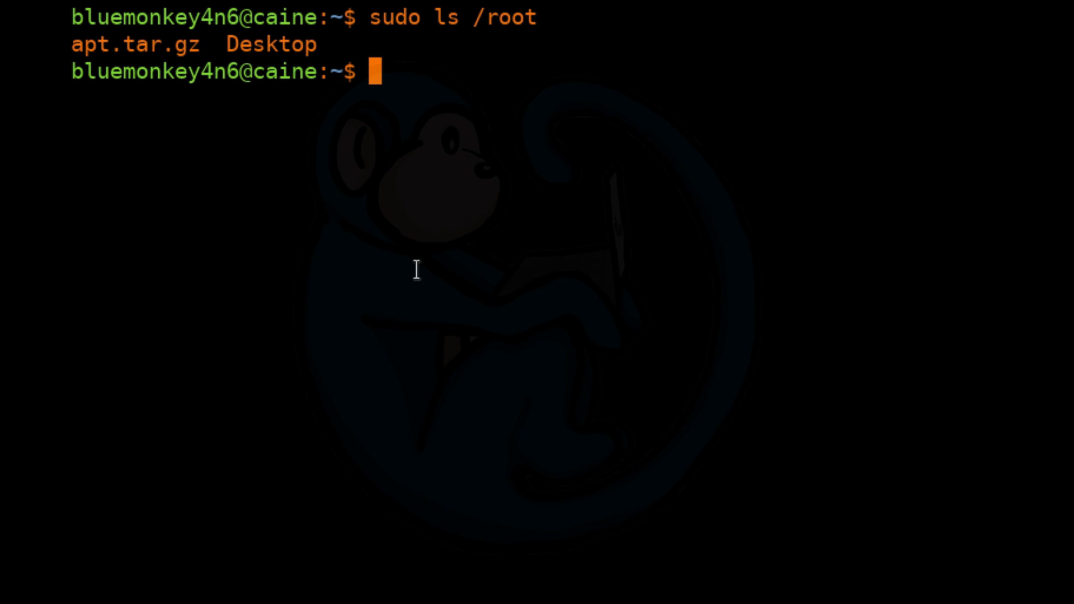
# Step: Check /etc permissions and page through the /etc/passwd file
pyautogui.write('ls -l /etc/')
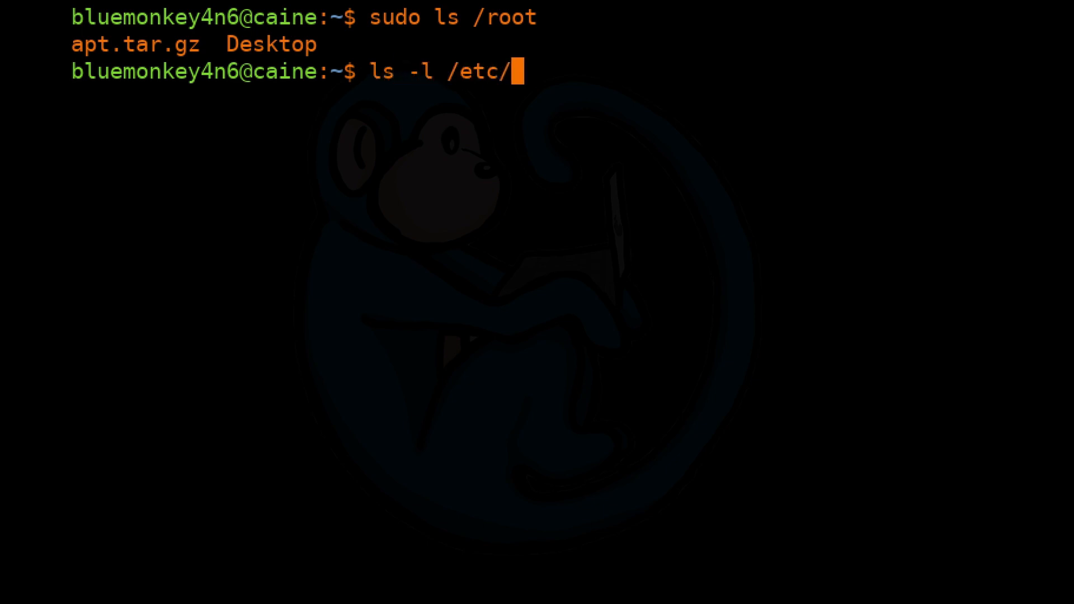
pyautogui.press('Return')
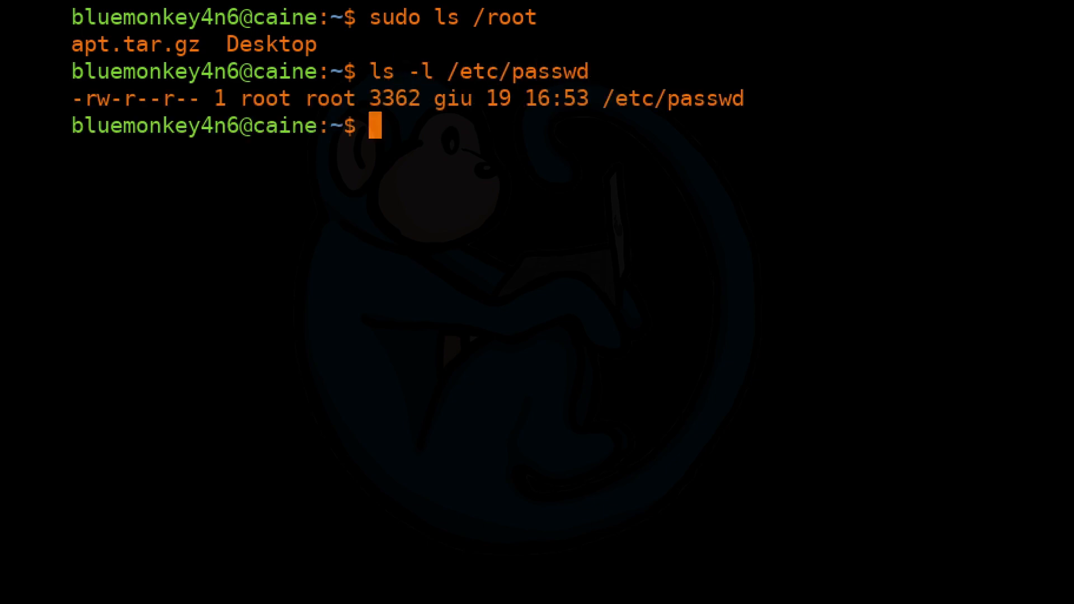
pyautogui.write('more /etc')
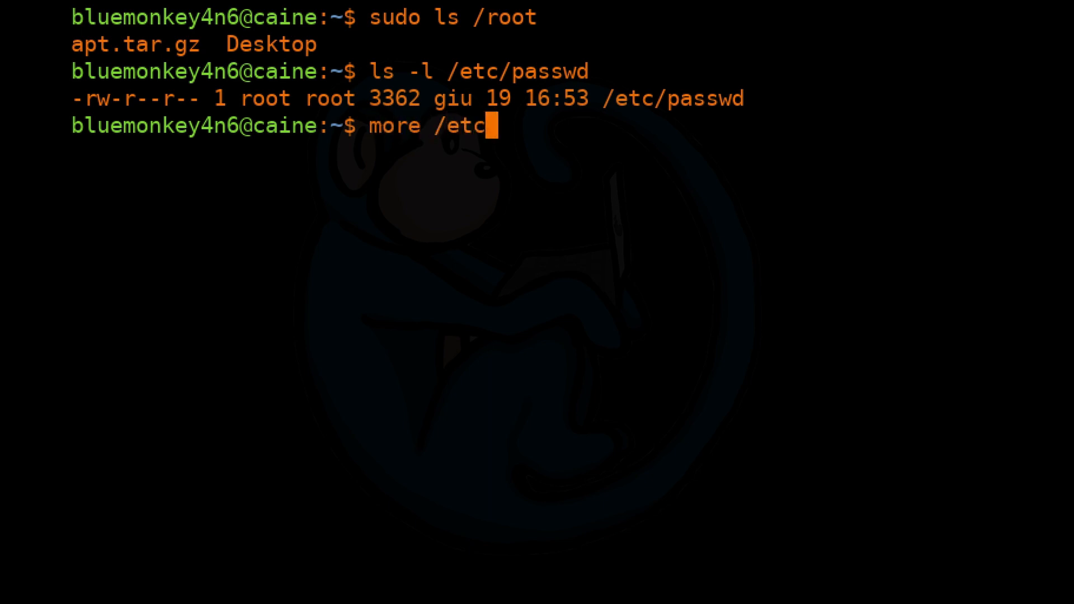
pyautogui.write('/passwd')
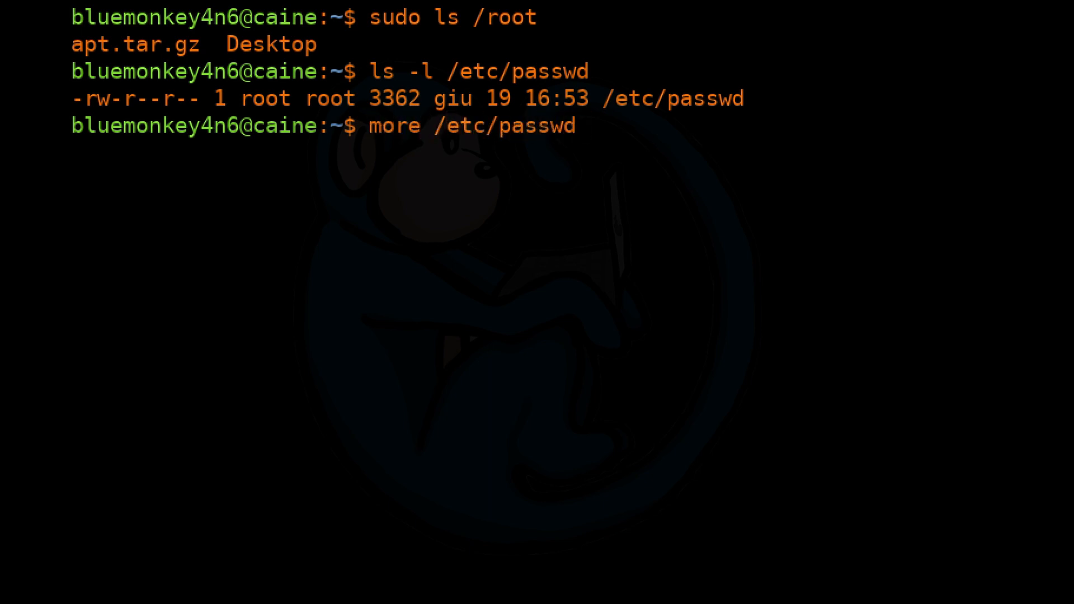
pyautogui.press('Return')
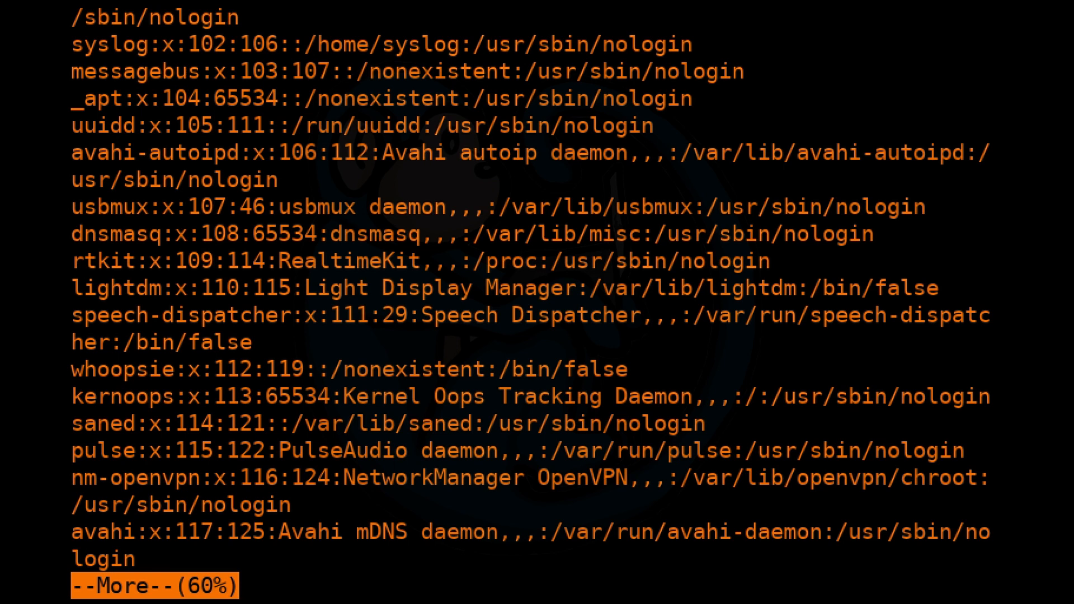
pyautogui.scroll(-3)
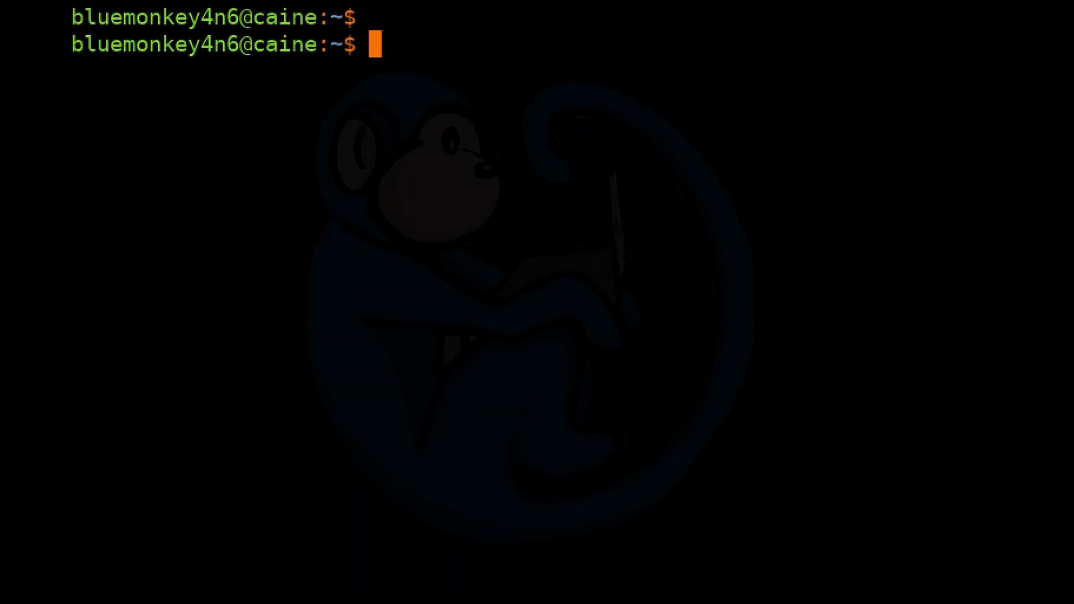
# Step: Try reading /etc/shadow, which is denied, then retry it with sudo
pyautogui.write('mo')
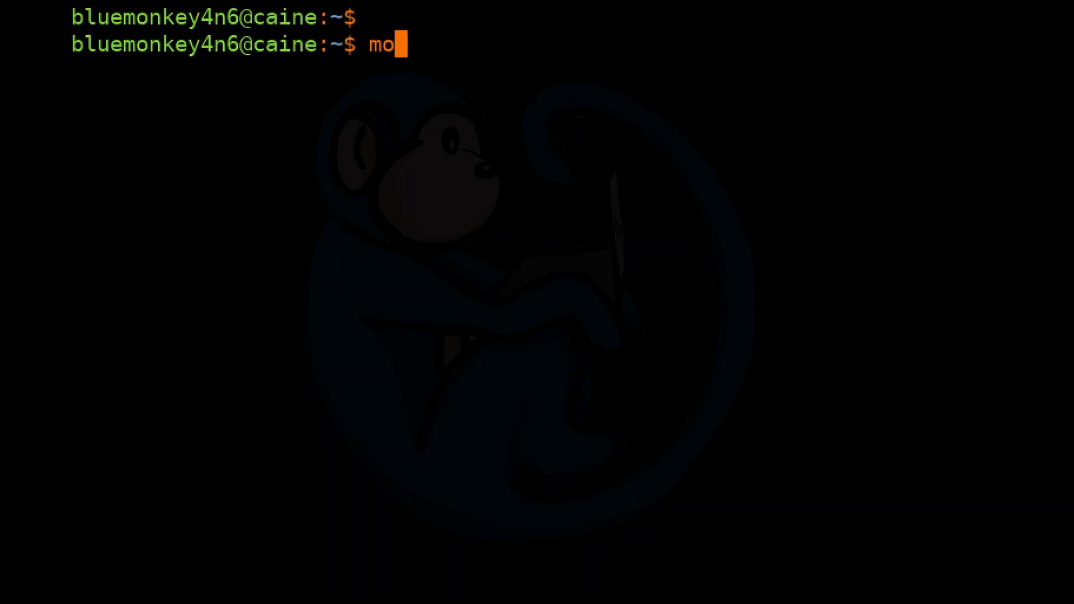
pyautogui.write('re /etc/shad')
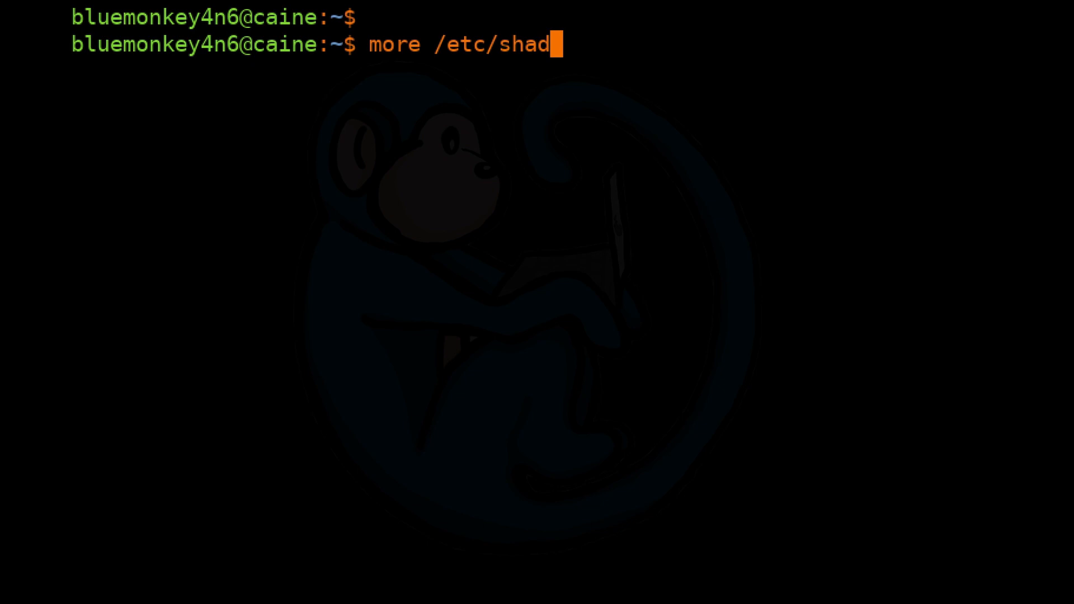
pyautogui.press('Return')
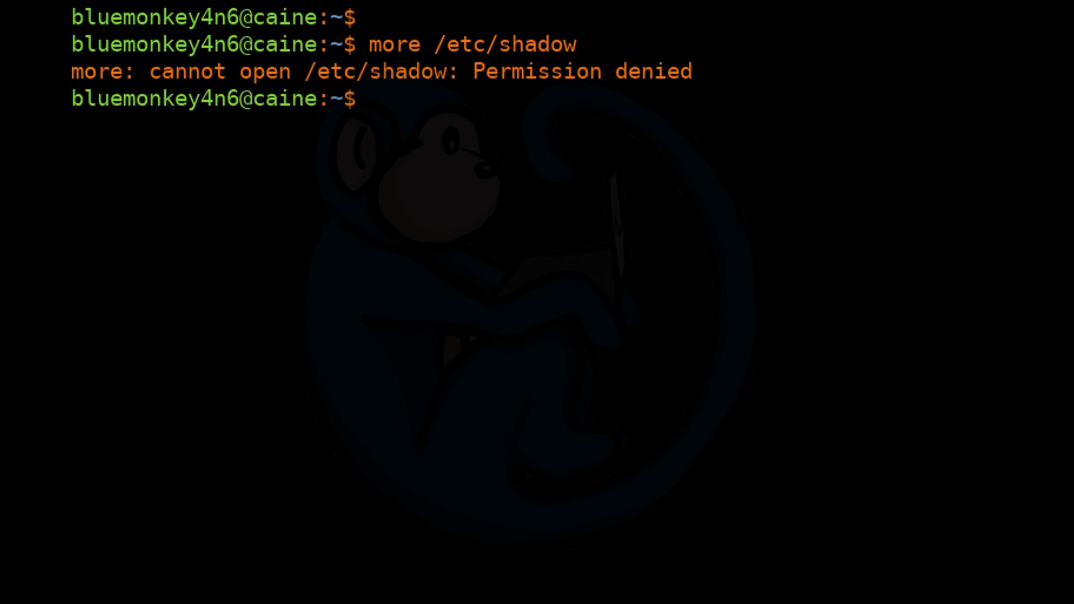
pyautogui.write('sudo more /etc/sh')
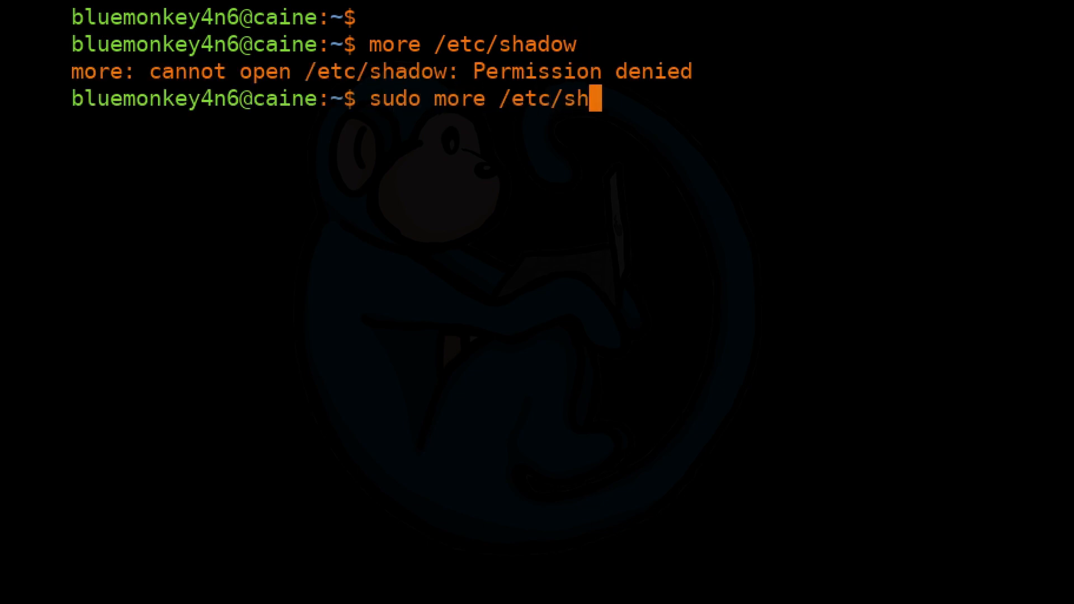
pyautogui.press('Return')
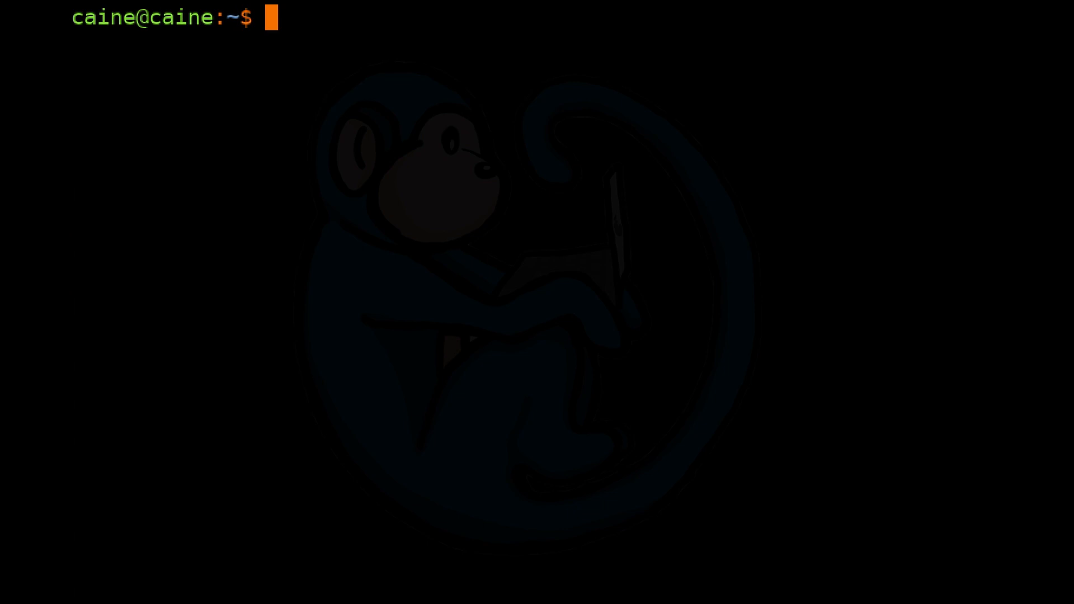
# Step: Try reading /etc/sudoers, then show its root-only permissions with ls -l
pyautogui.write('more /et')
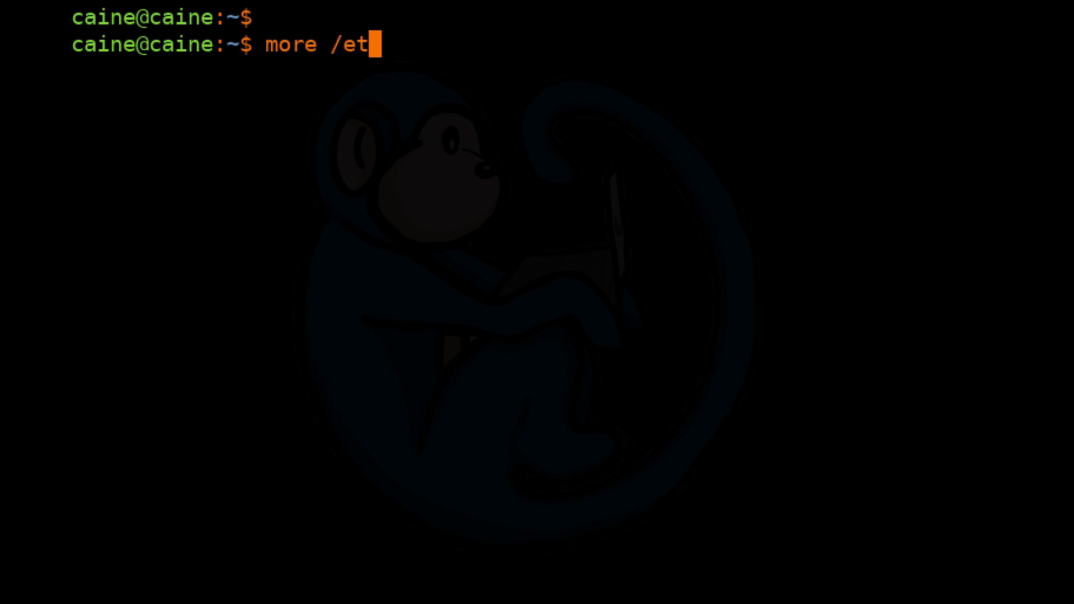
pyautogui.press('Return')
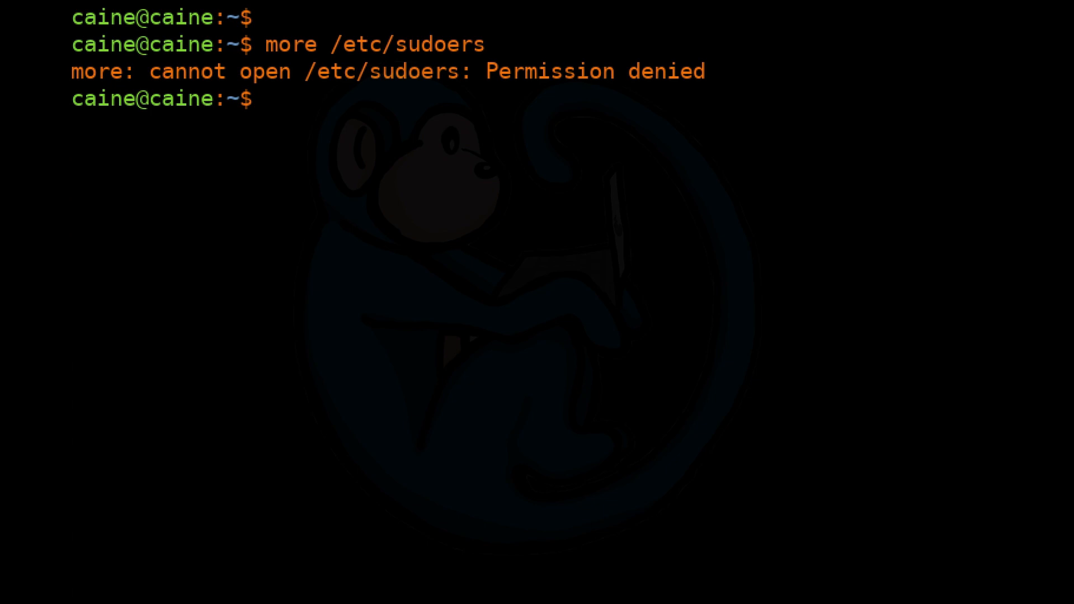
pyautogui.write('ls -l /etc/sudoers')
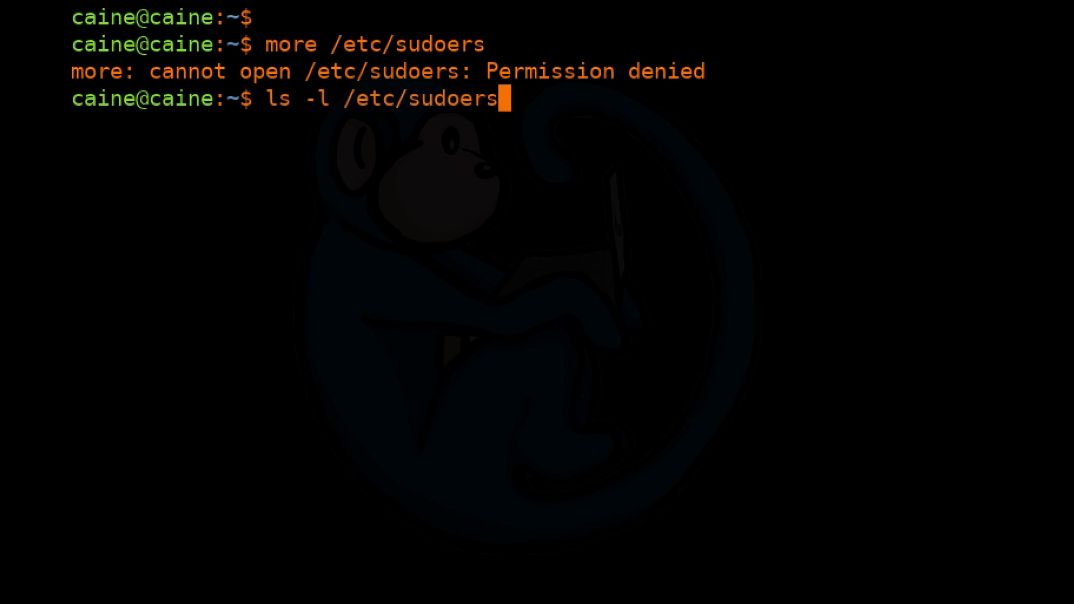
pyautogui.press('Return')
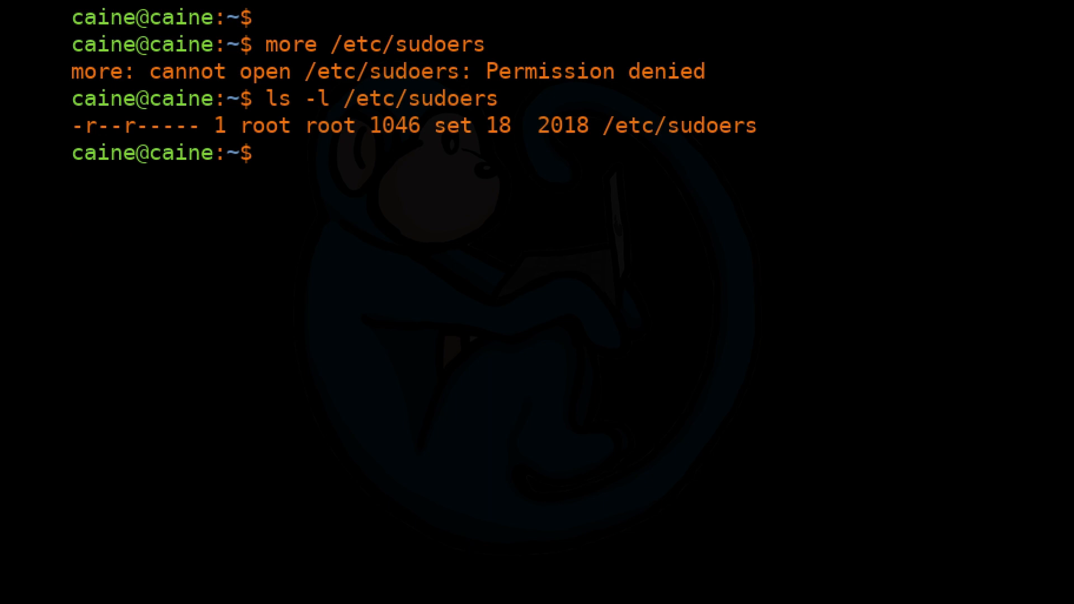
# Step: Display the /etc/sudoers contents using sudo more
pyautogui.write('sudo')
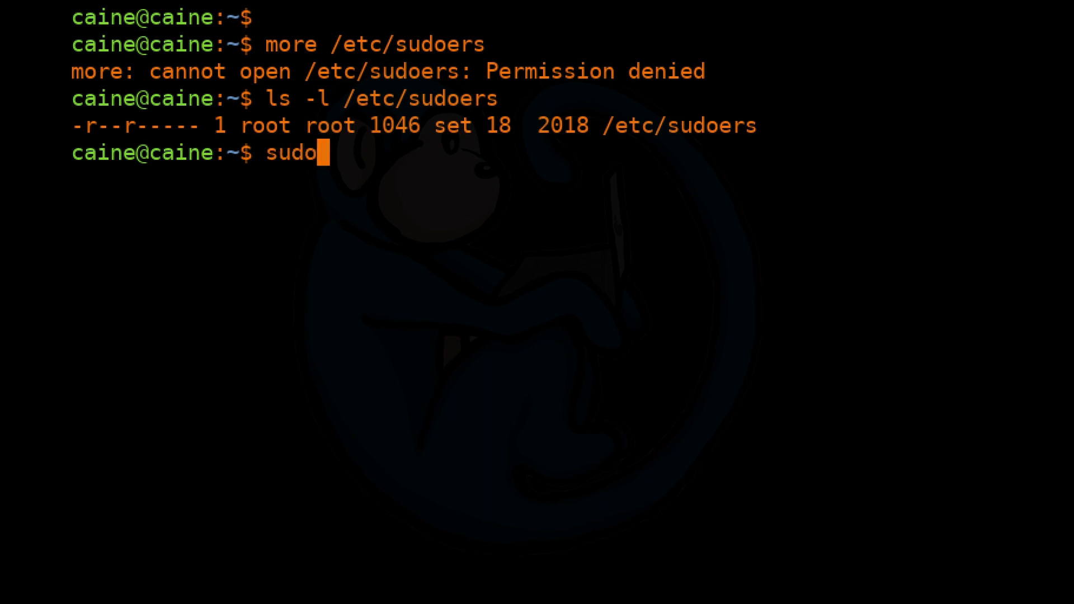
pyautogui.write('mo')
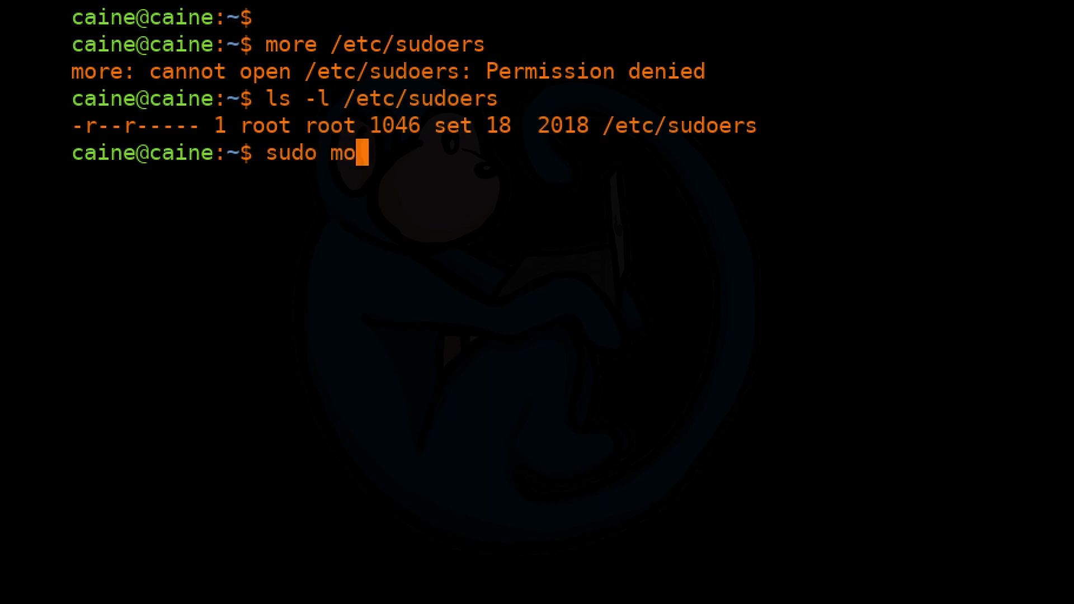
pyautogui.write('re /etc/')
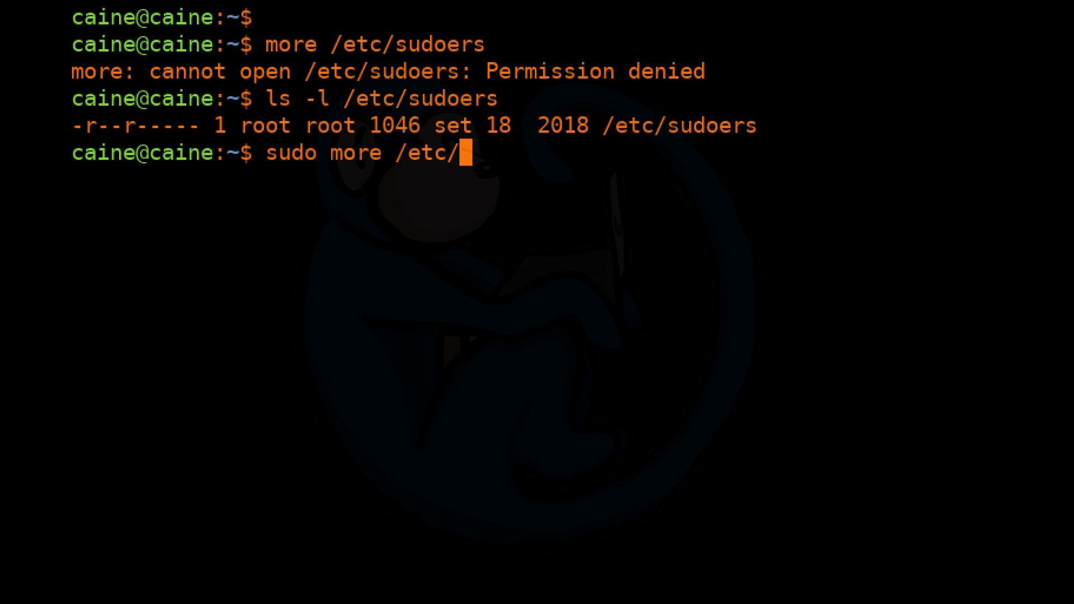
pyautogui.write('sudoers')
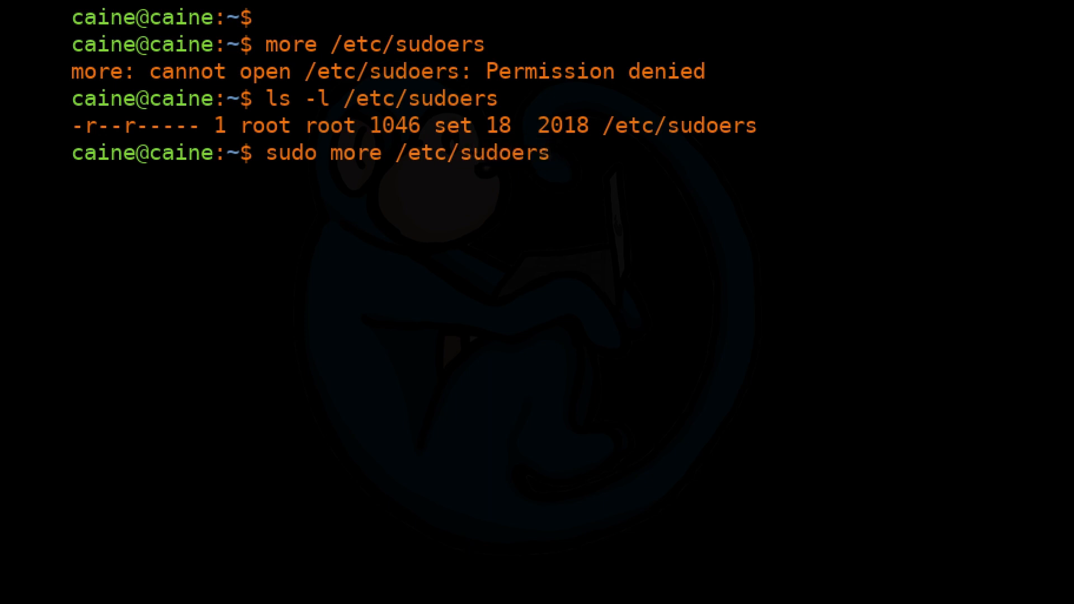
pyautogui.press('Return')
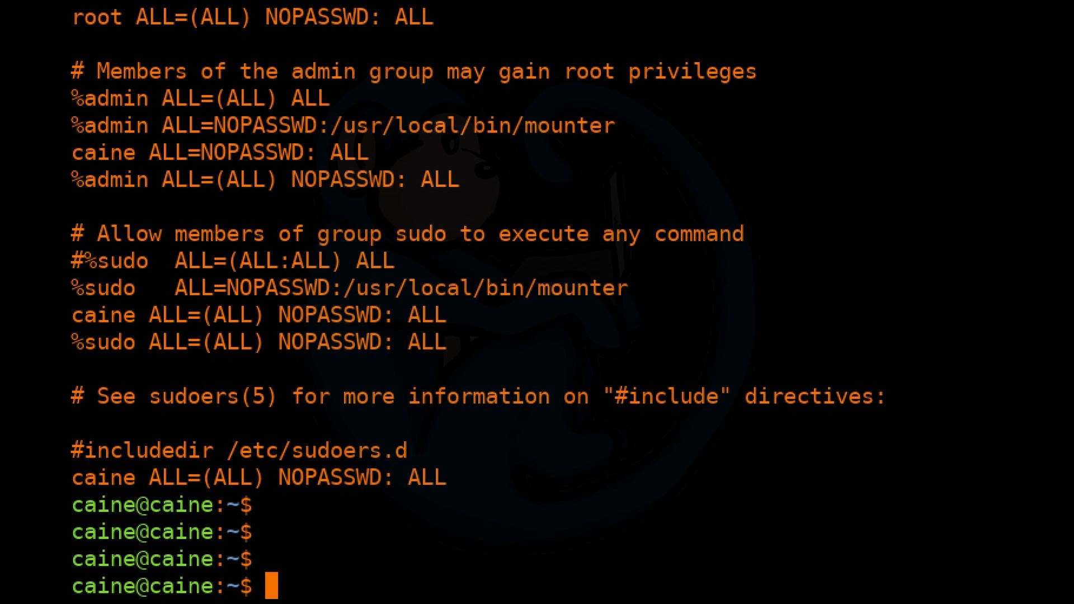
# Step: Create user nina with a comment, a home directory and /bin/bash shell
pyautogui.write('sudo')
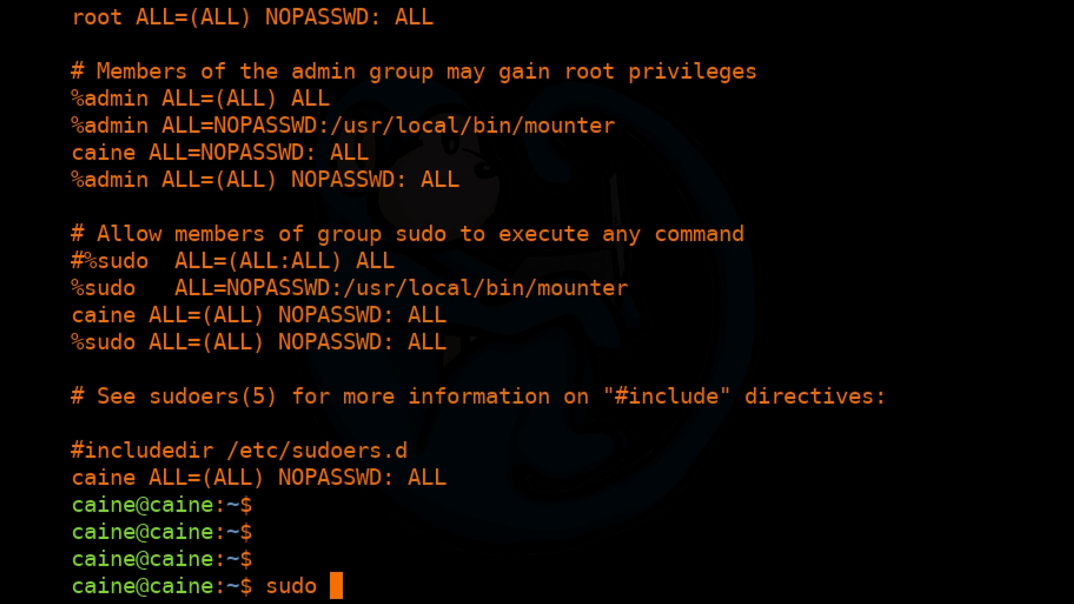
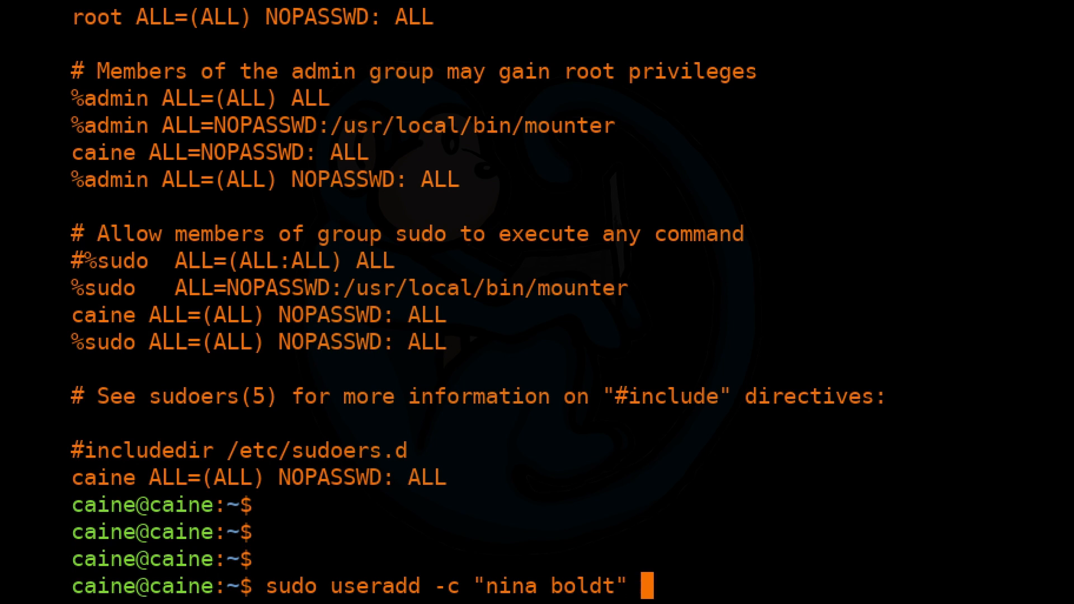
pyautogui.write('-m -s /bin/')
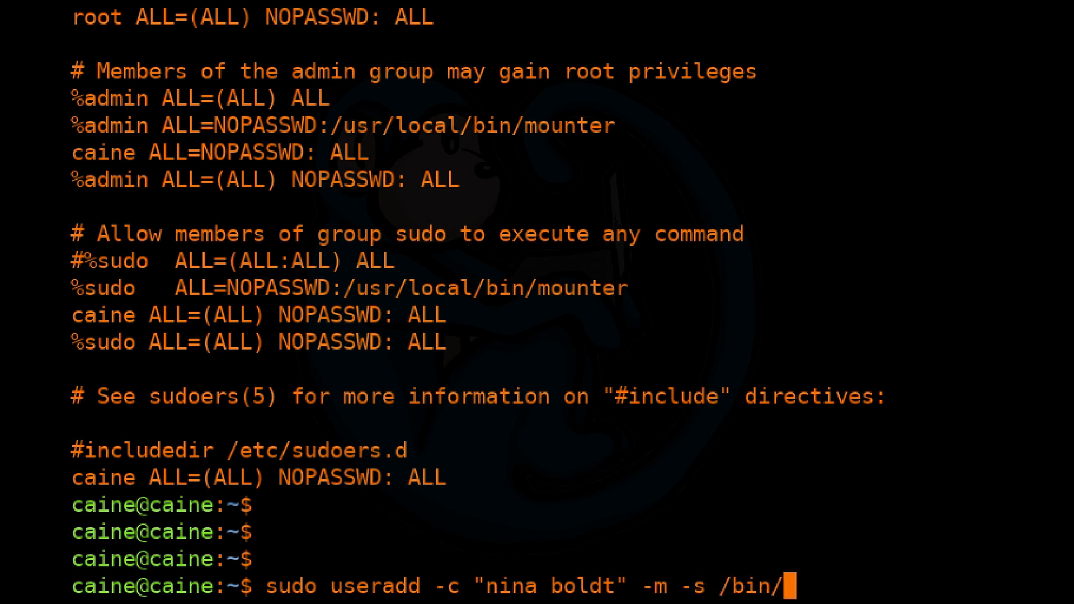
pyautogui.write('bash n')
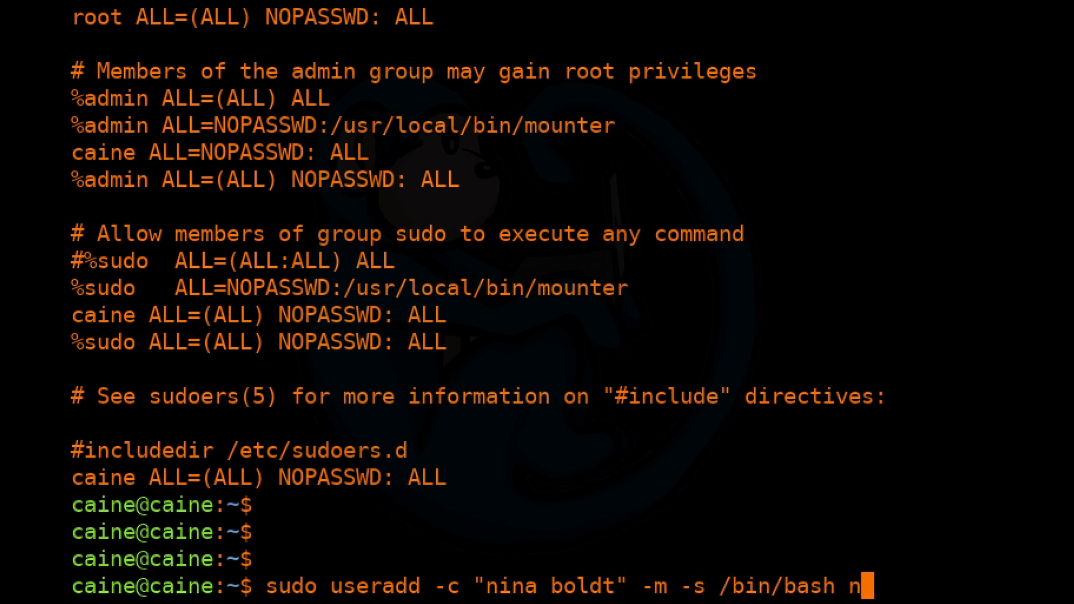
pyautogui.press('Return')
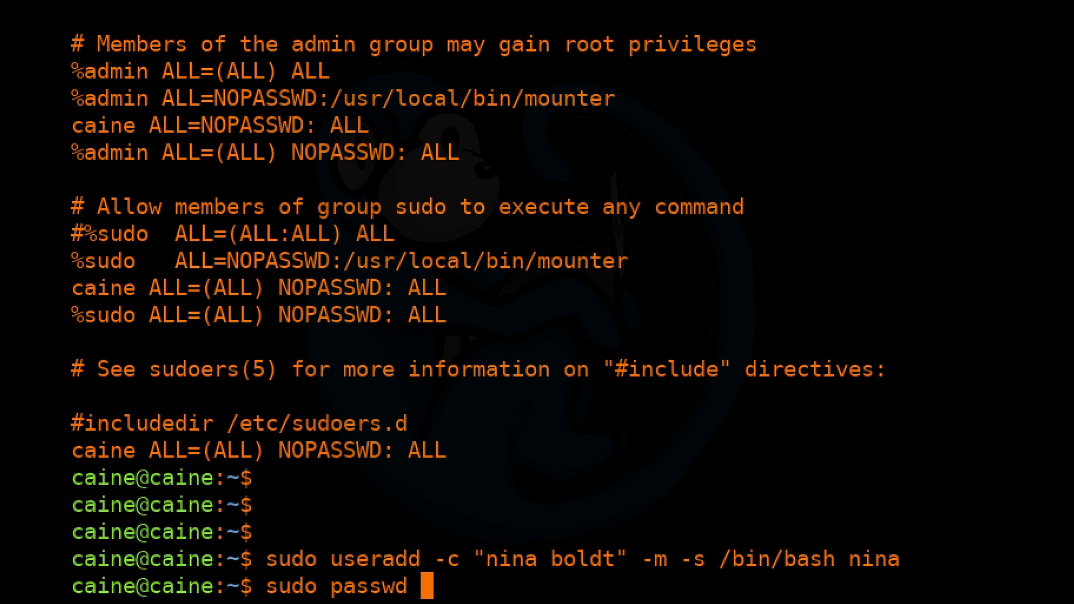
# Step: Set nina's password and log in as nina with su -
pyautogui.press('Return')
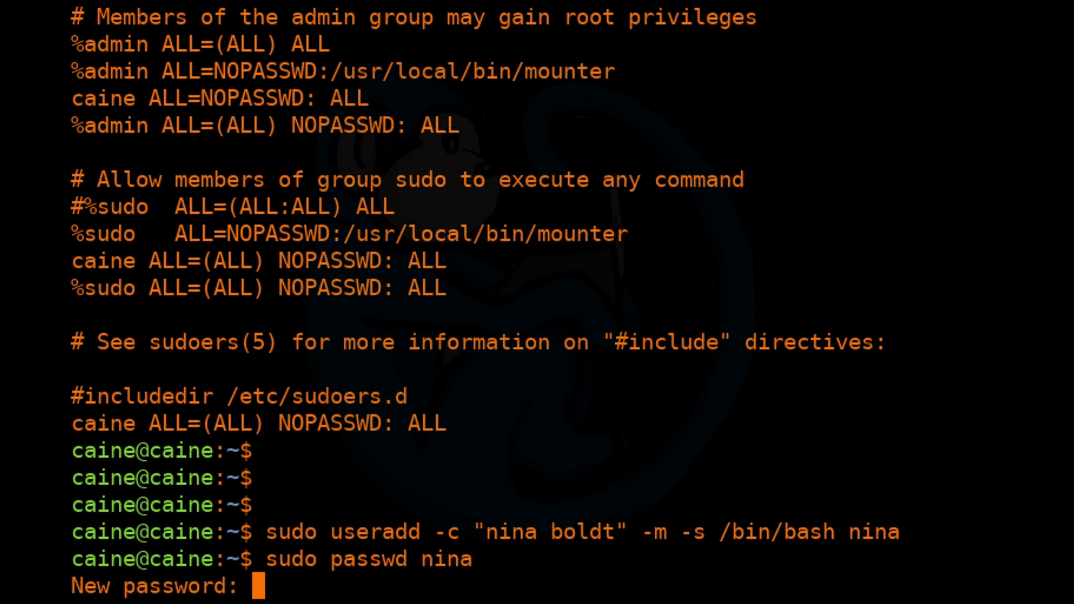
pyautogui.press('Return')
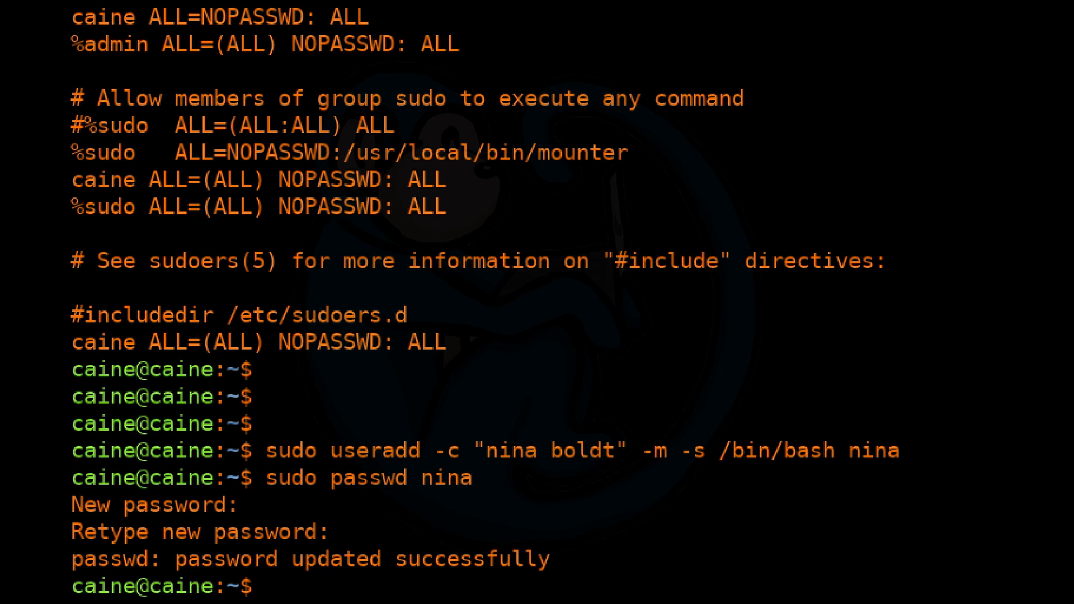
pyautogui.write('su -')
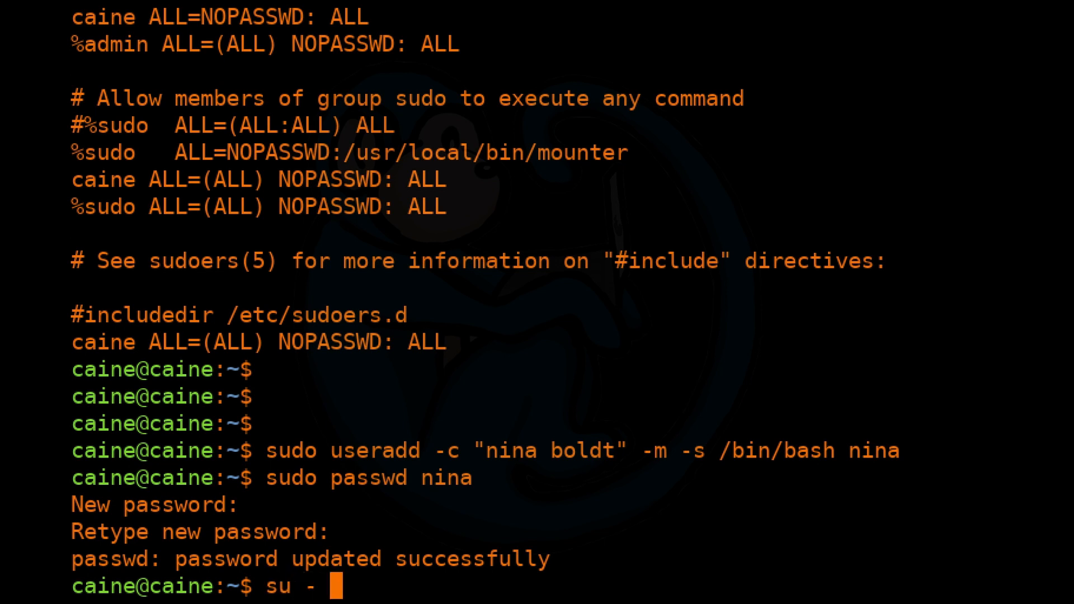
pyautogui.write('nina')
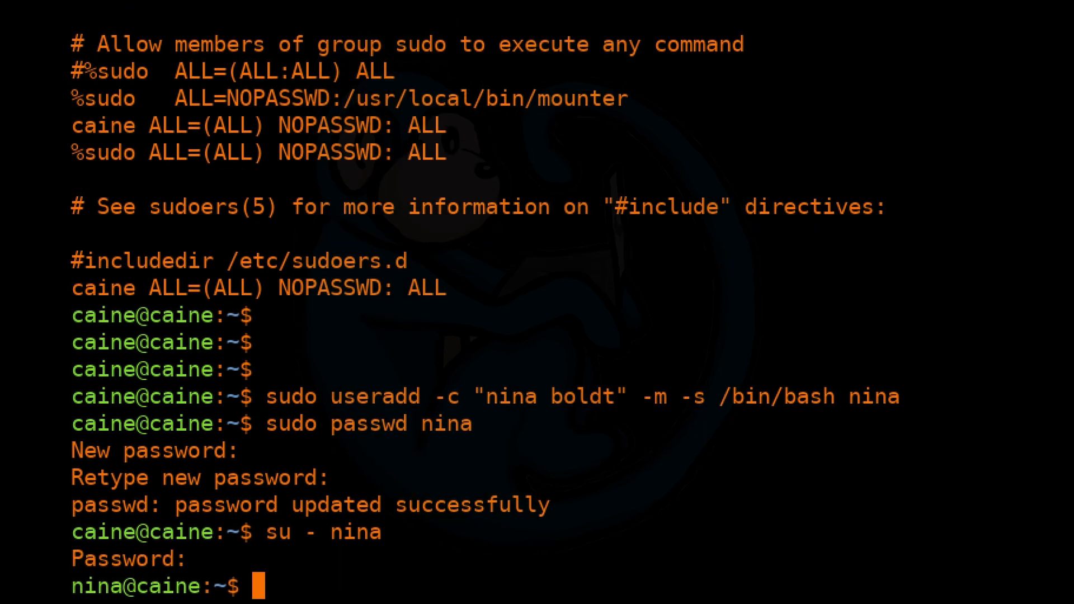
# Step: As nina, try reading /etc/sudoers, then retry with sudo and get refused
pyautogui.write('more /etc/')
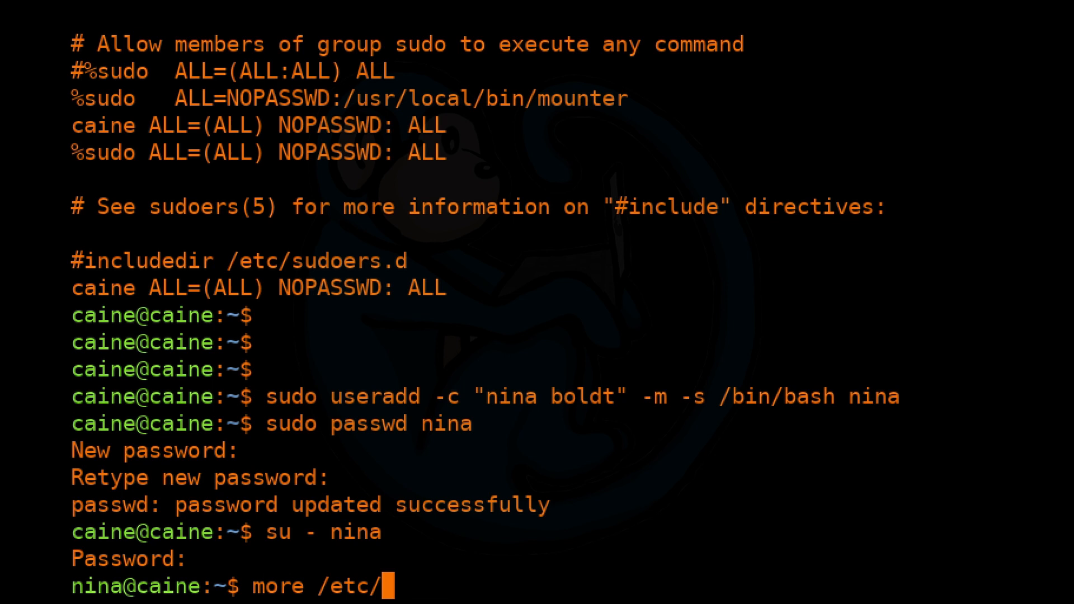
pyautogui.press('Return')
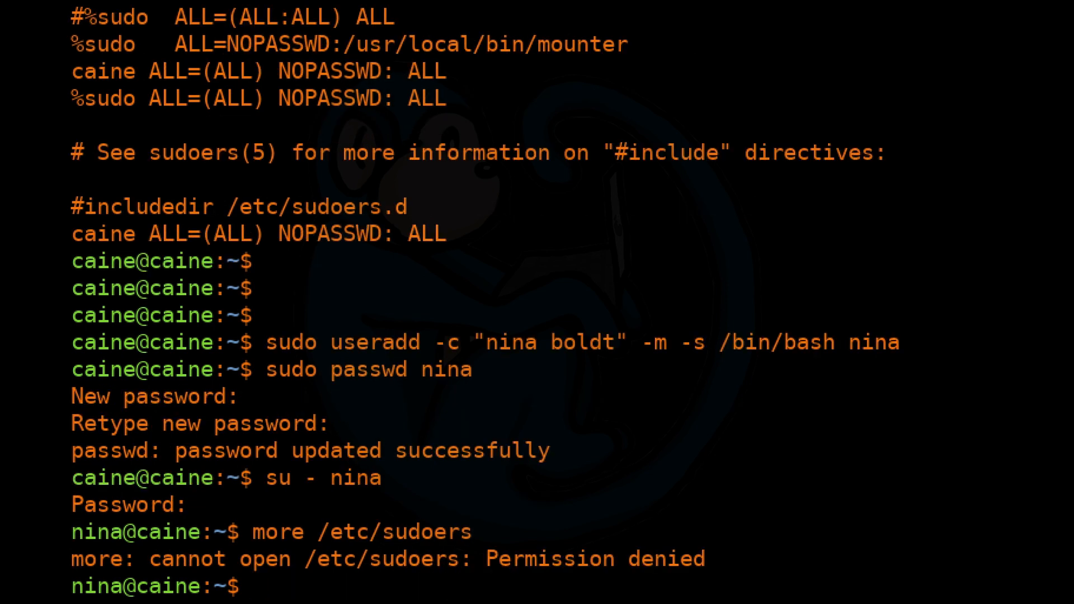
pyautogui.write('sudo more /')
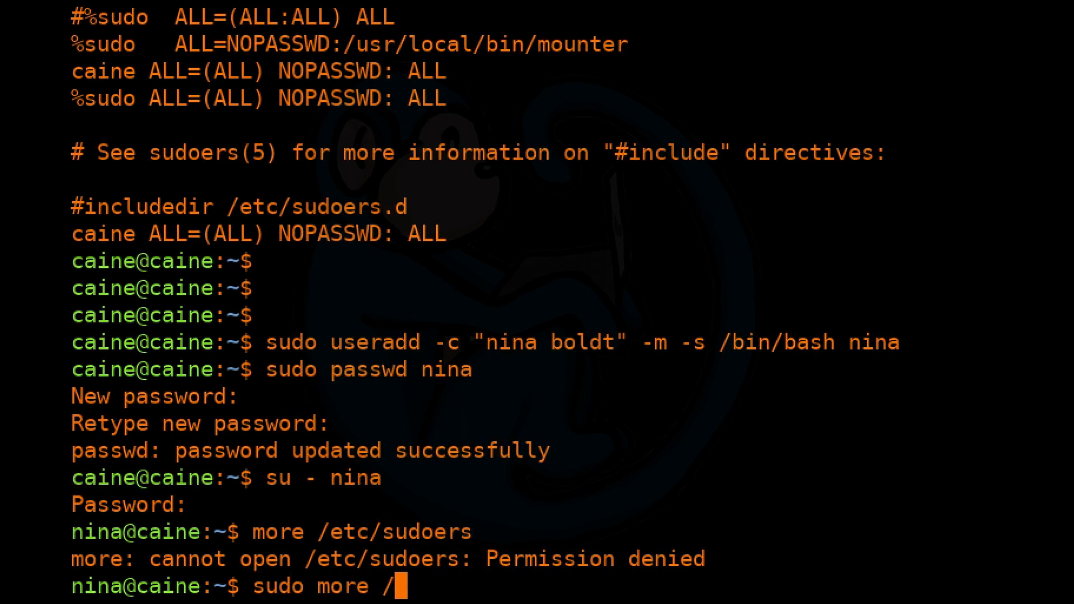
pyautogui.write('etc/sudoers')
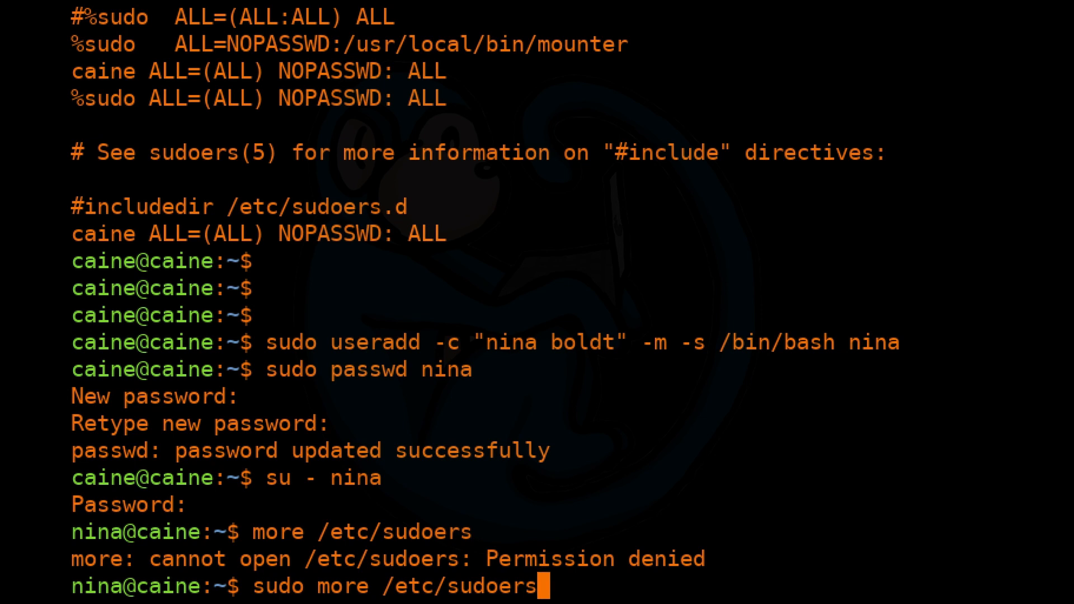
pyautogui.press('Return')
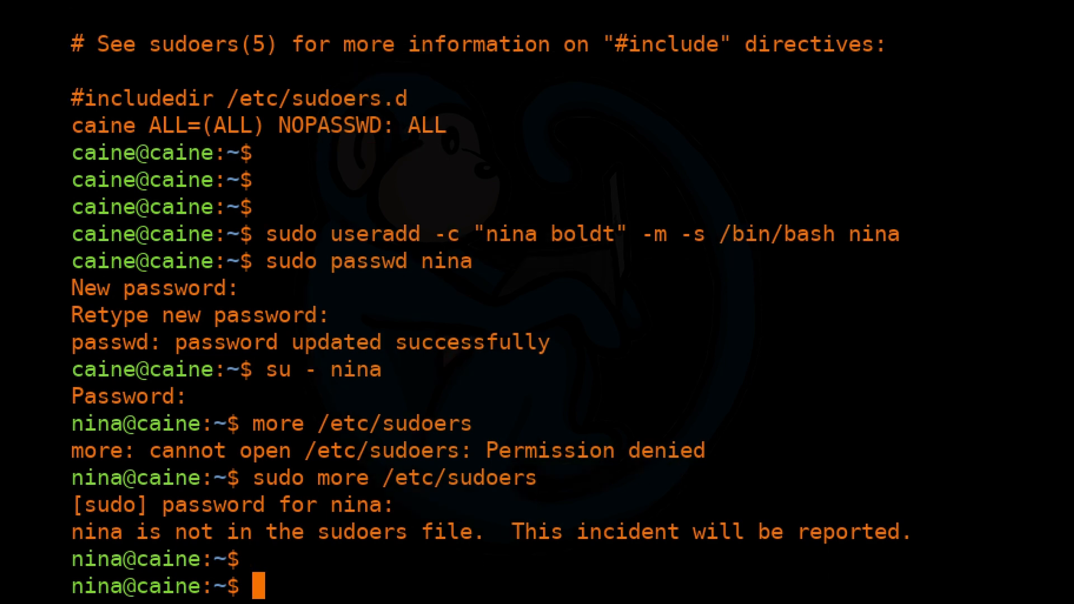
# Step: Page through /etc/group with sudo after a failed first attempt, then quit
pyautogui.write('sud')
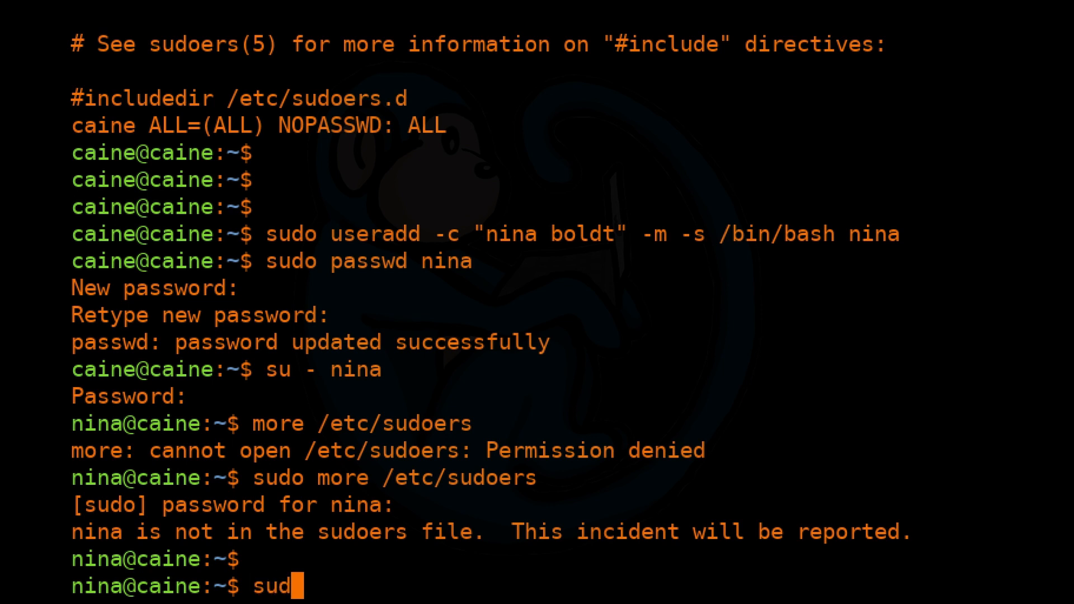
pyautogui.write('o more /etc/g')
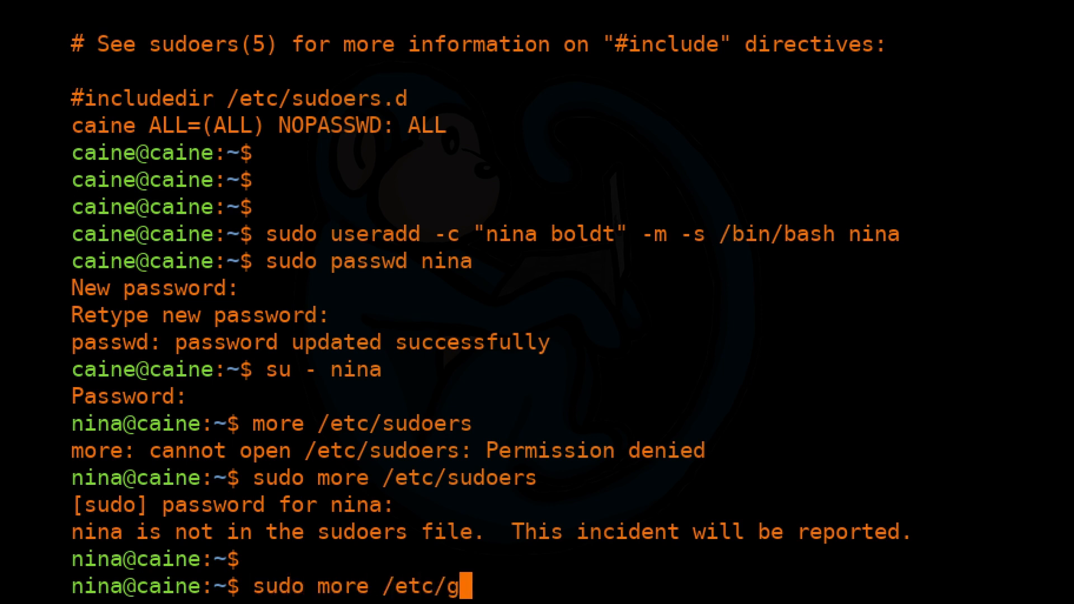
pyautogui.press('Return')
pyautogui.write('sudo more /etc/group')
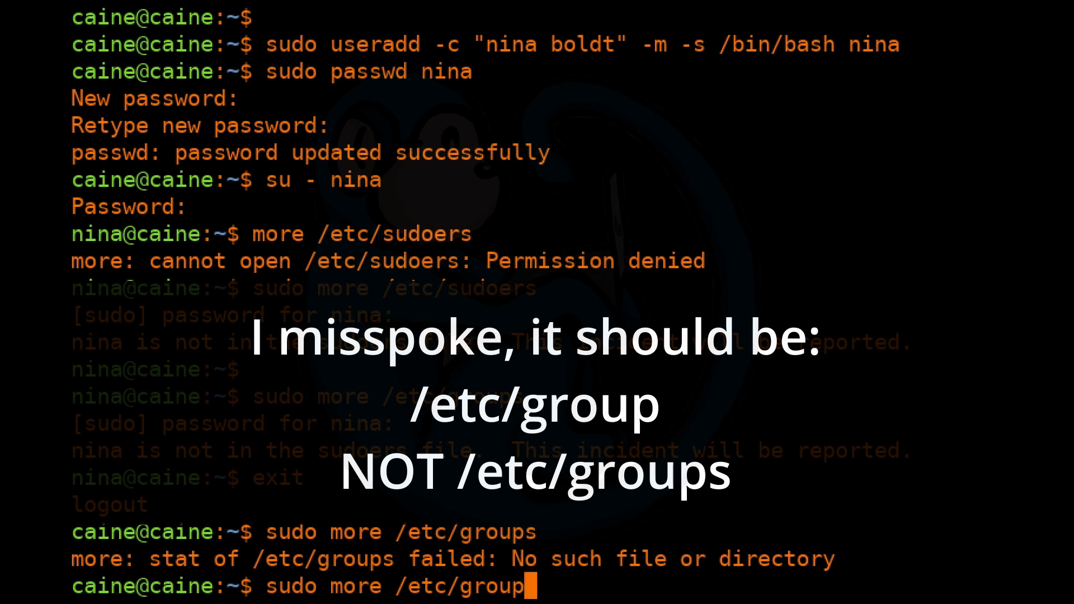
pyautogui.press('Return')
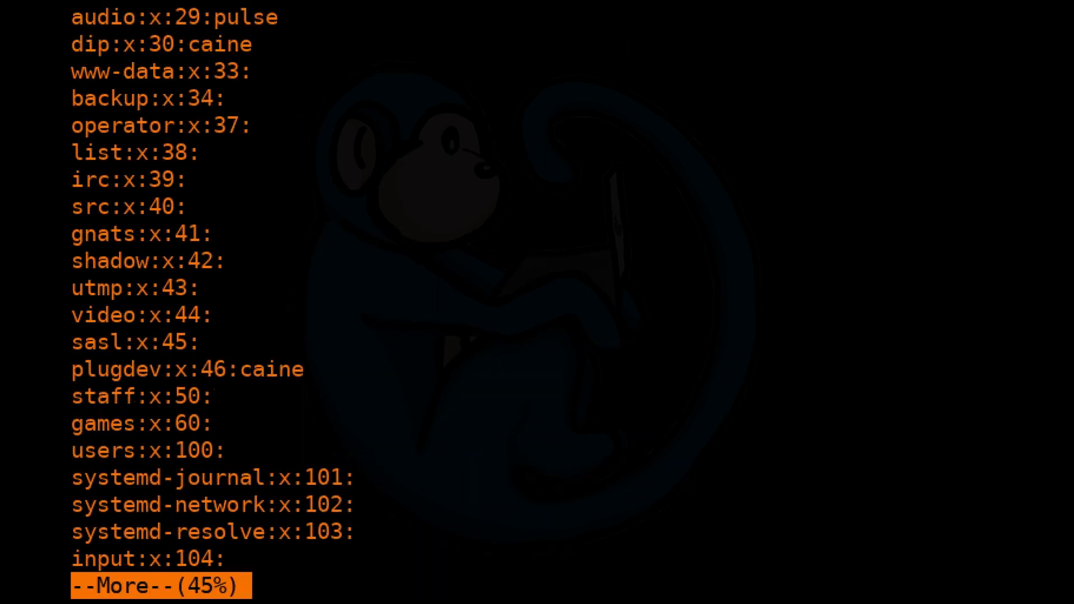
pyautogui.press('space')
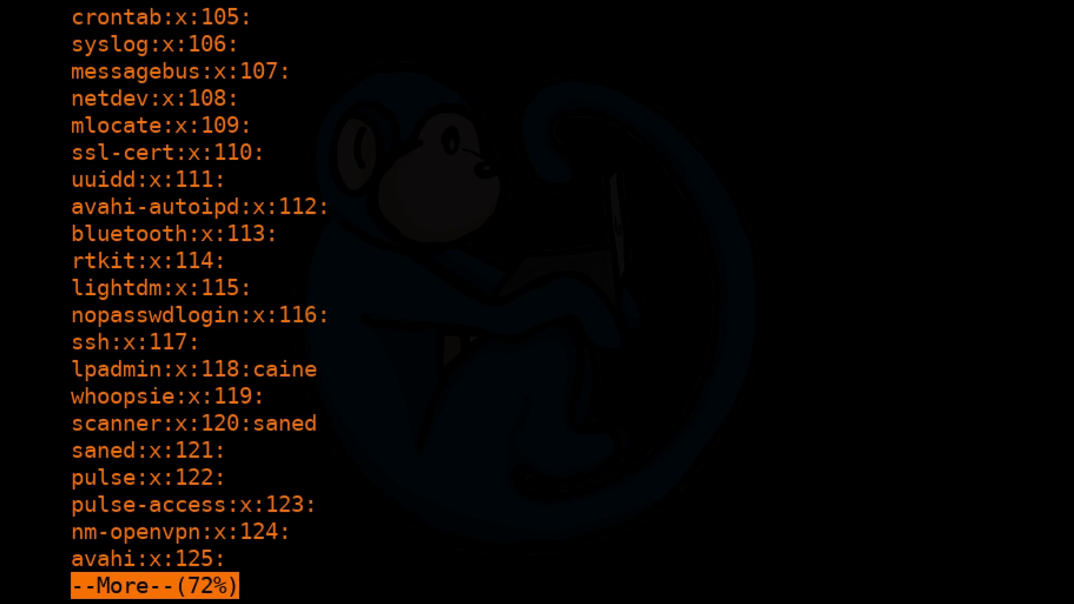
pyautogui.press('q')
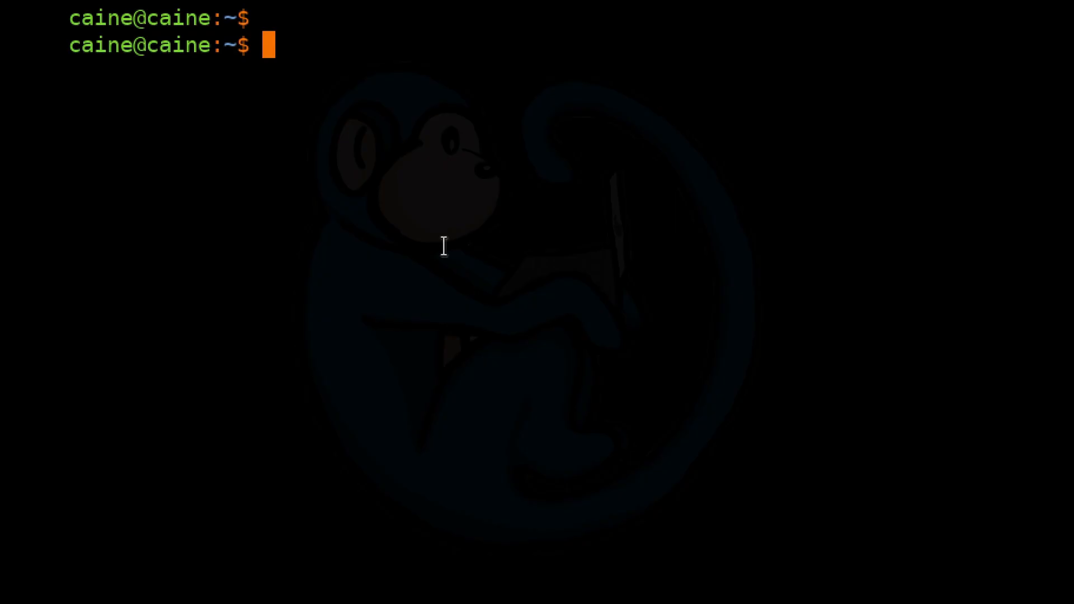
# Step: Pipe ls -lR ~/.mozilla/firefox into less, scroll through it, then quit
pyautogui.write('ls -lR ~/.mo')
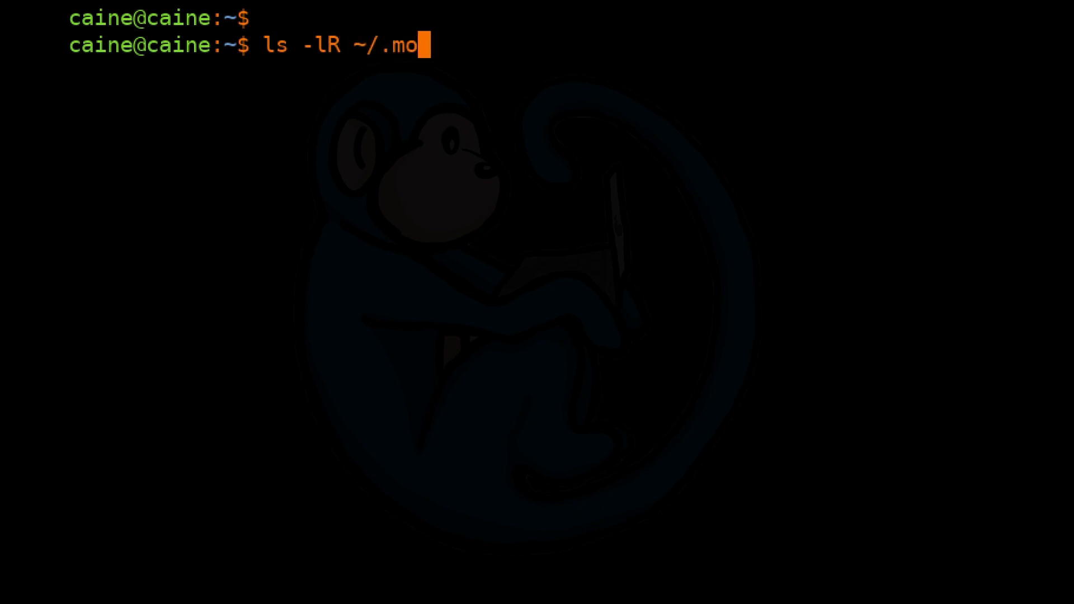
pyautogui.write('zilla/firefo')
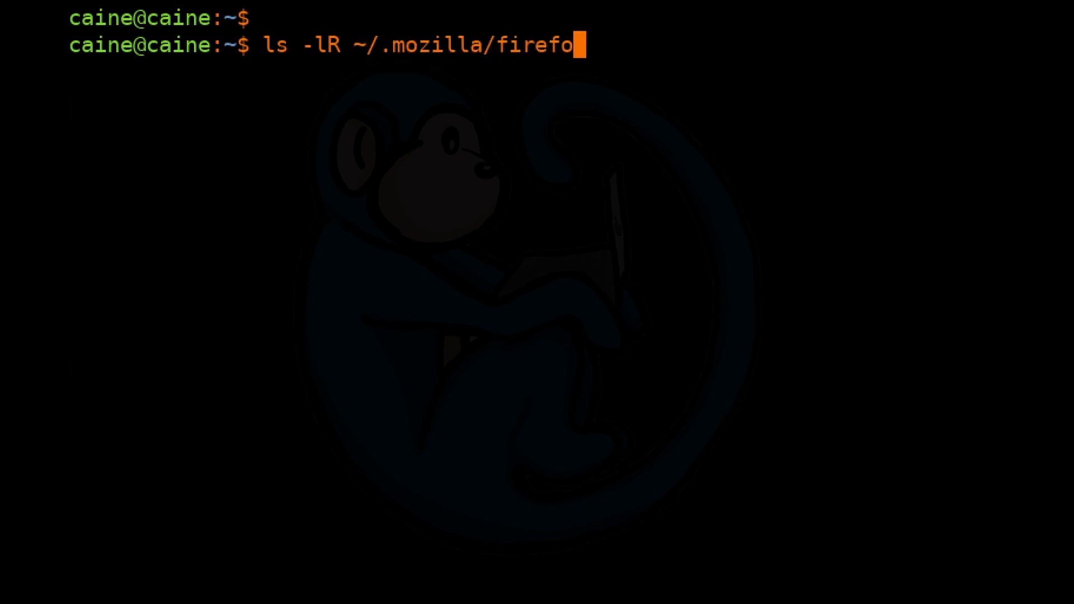
pyautogui.write('x | le')
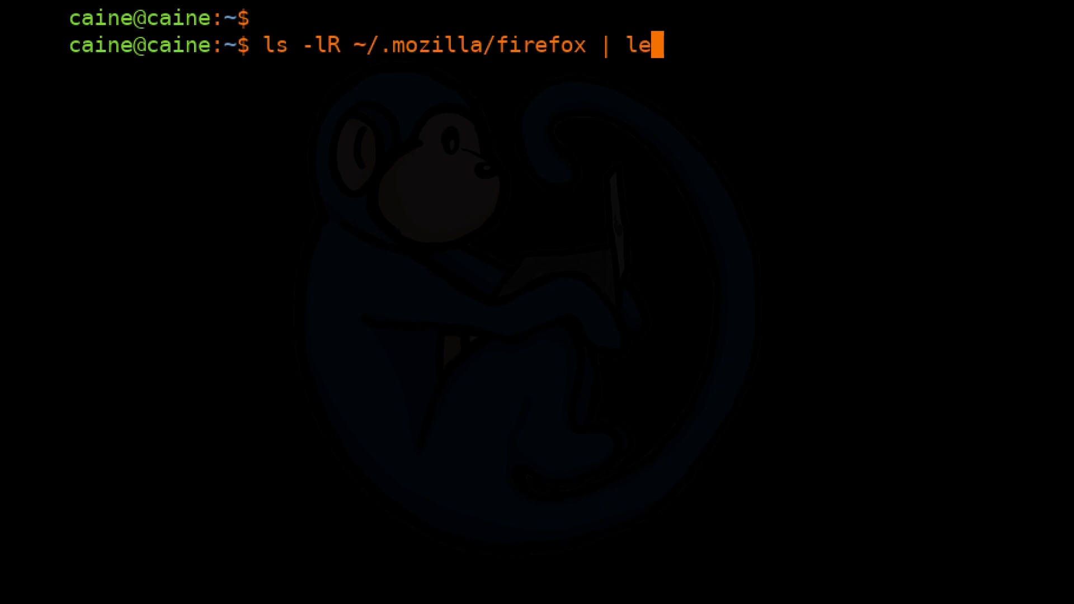
pyautogui.write('ss')
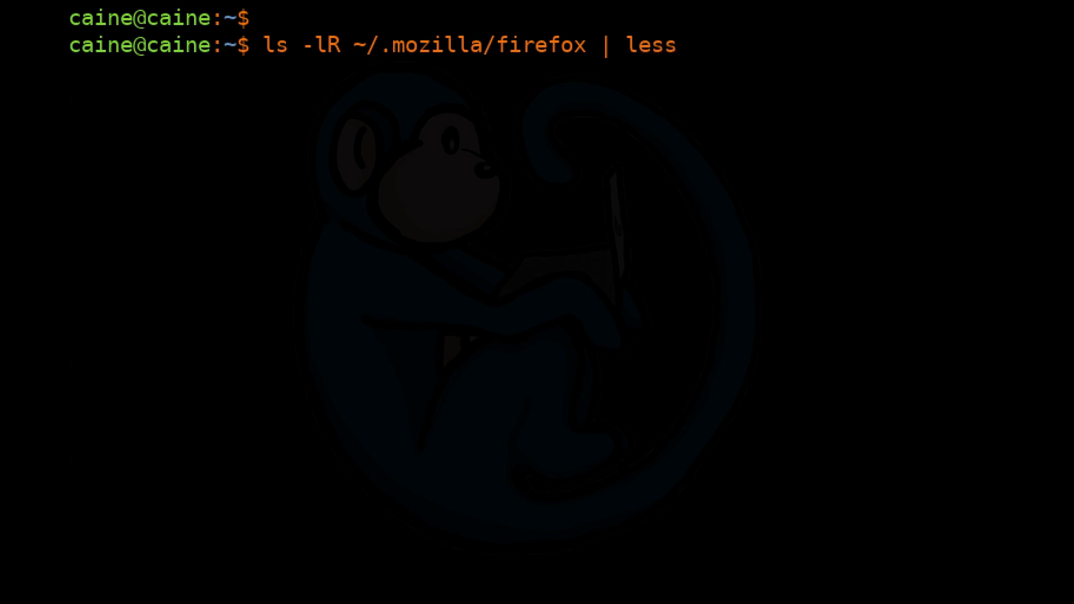
pyautogui.press('Return')
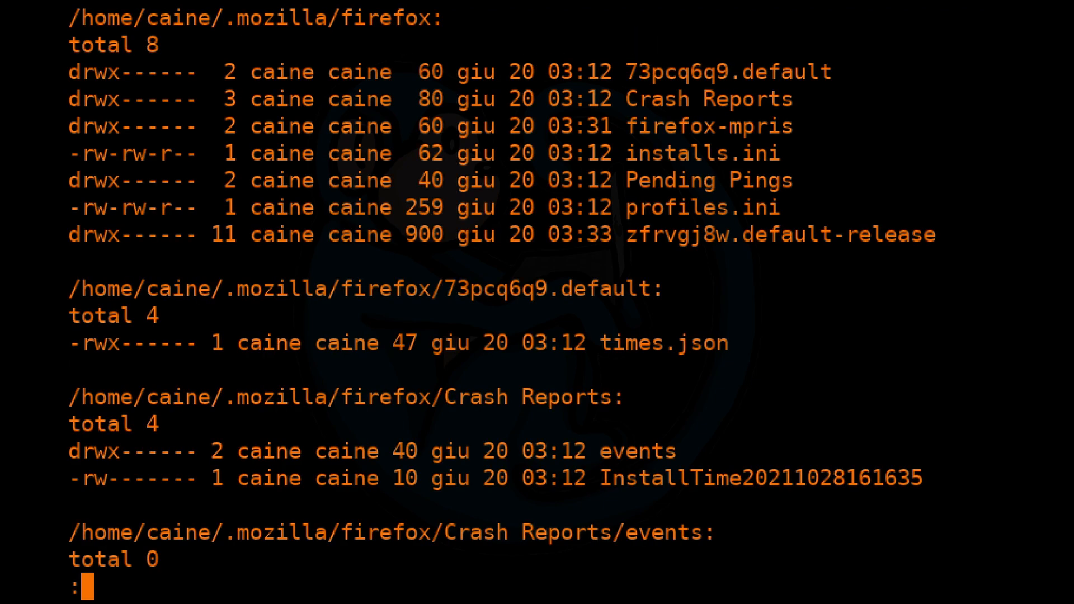
pyautogui.scroll(-3)
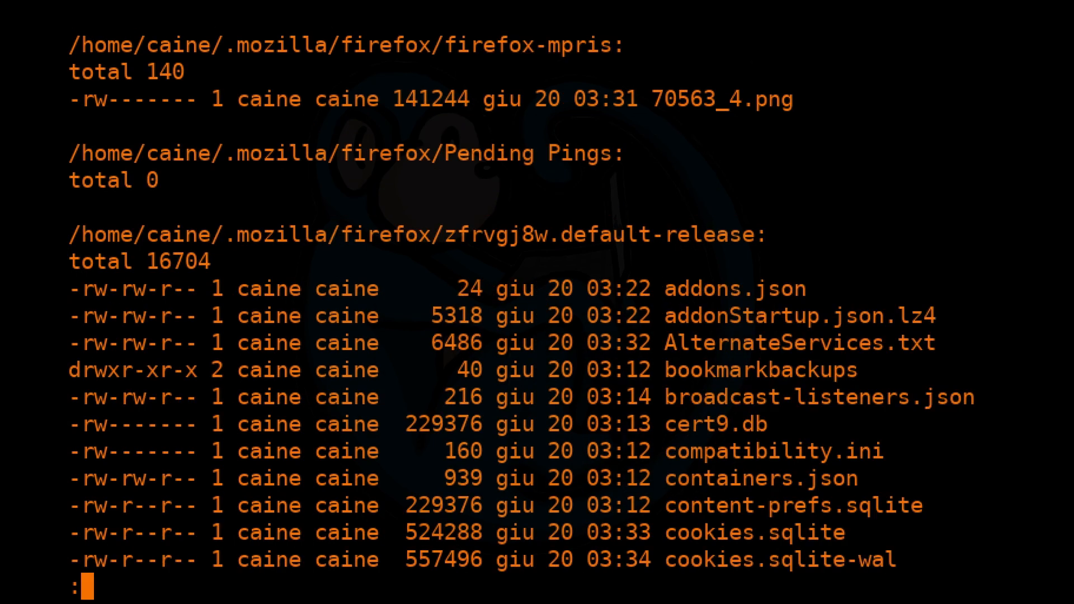
pyautogui.scroll(-3)
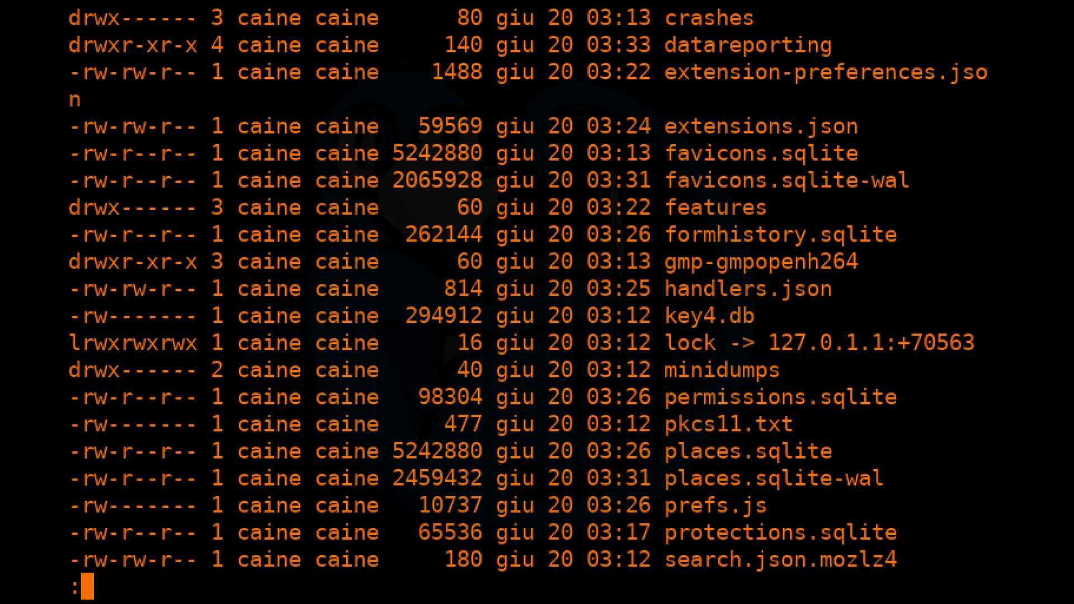
pyautogui.scroll(-3)
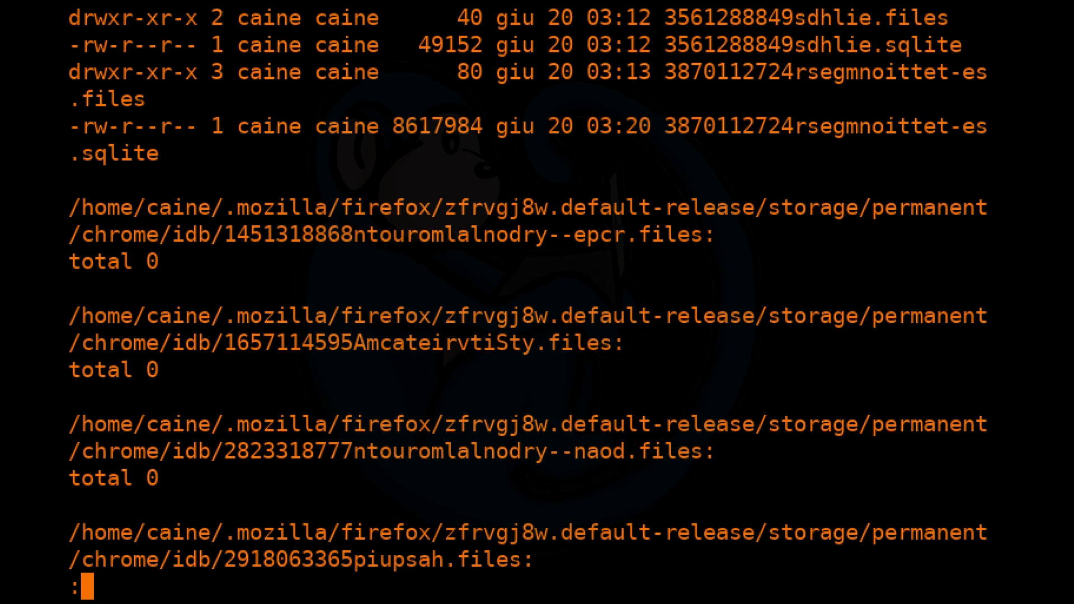
pyautogui.press('q')
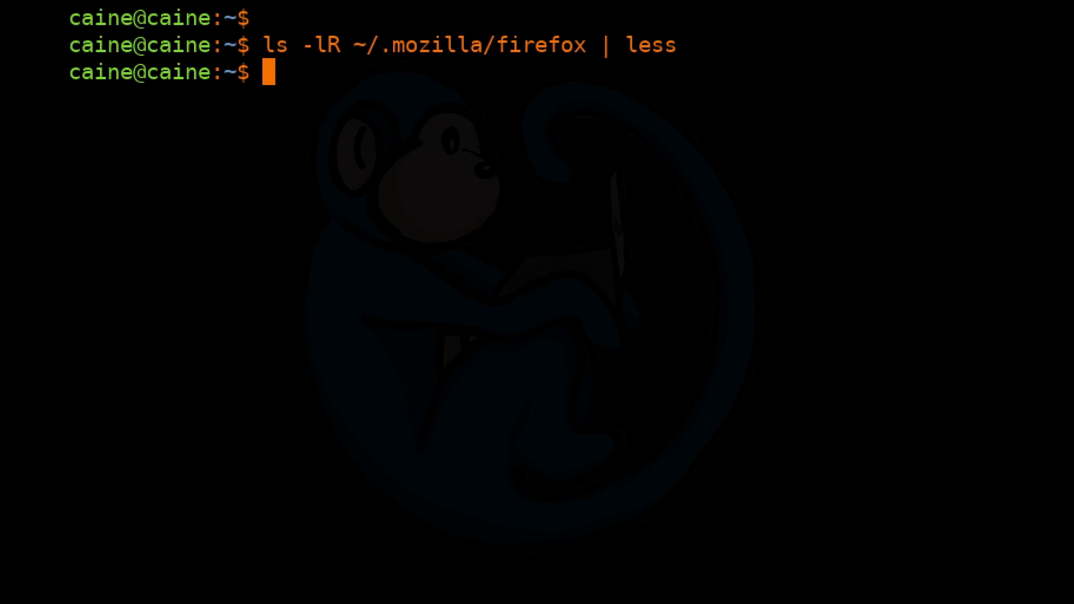
# Step: Run a recursive long listing of ~/.cache/
pyautogui.write('ls -')
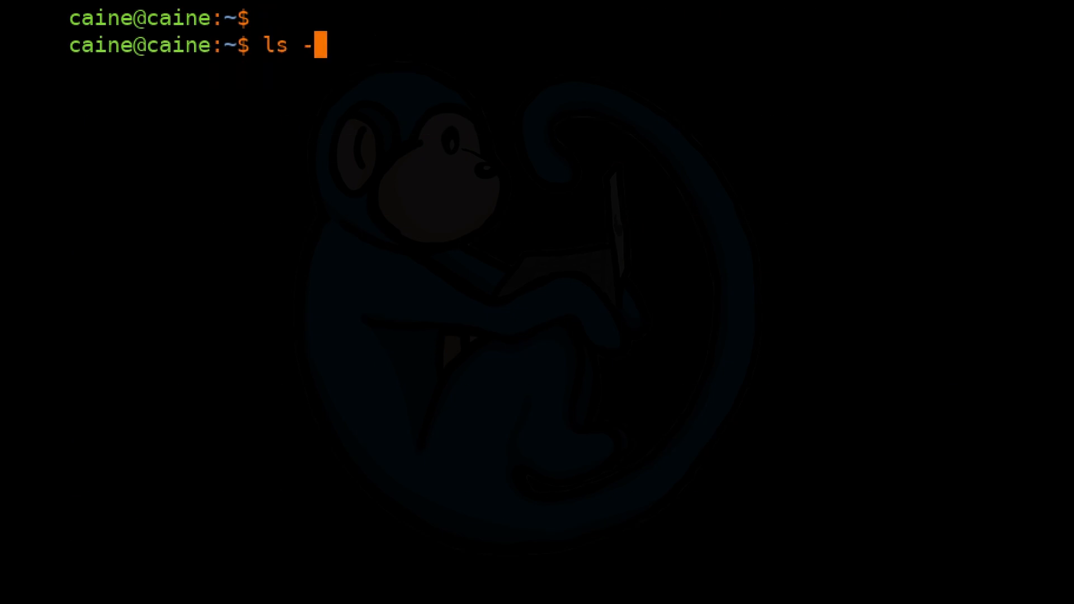
pyautogui.write('lR ~/.cache/')
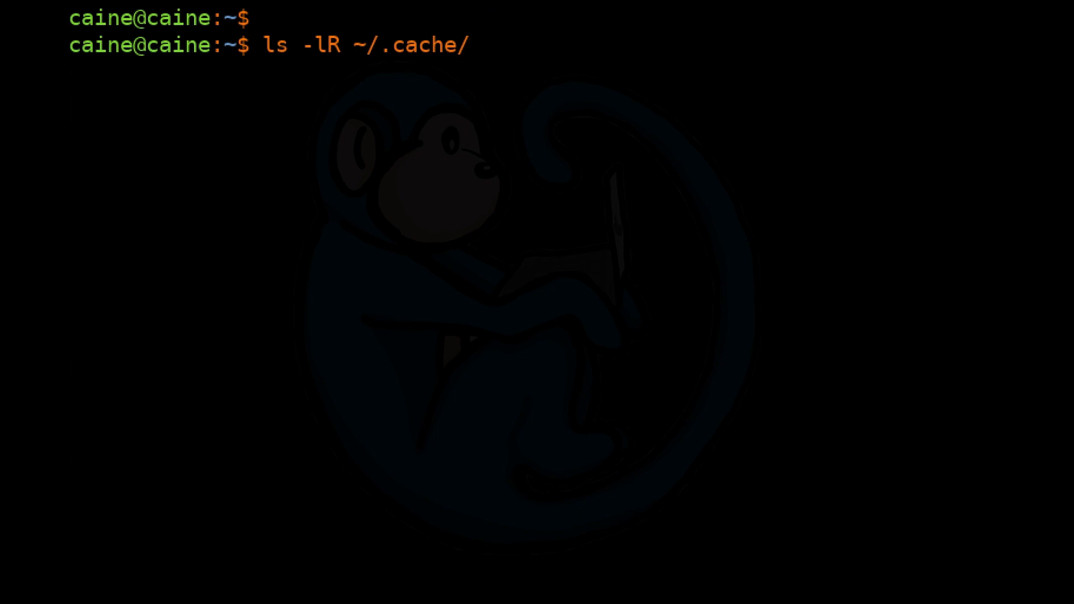
pyautogui.press('Return')
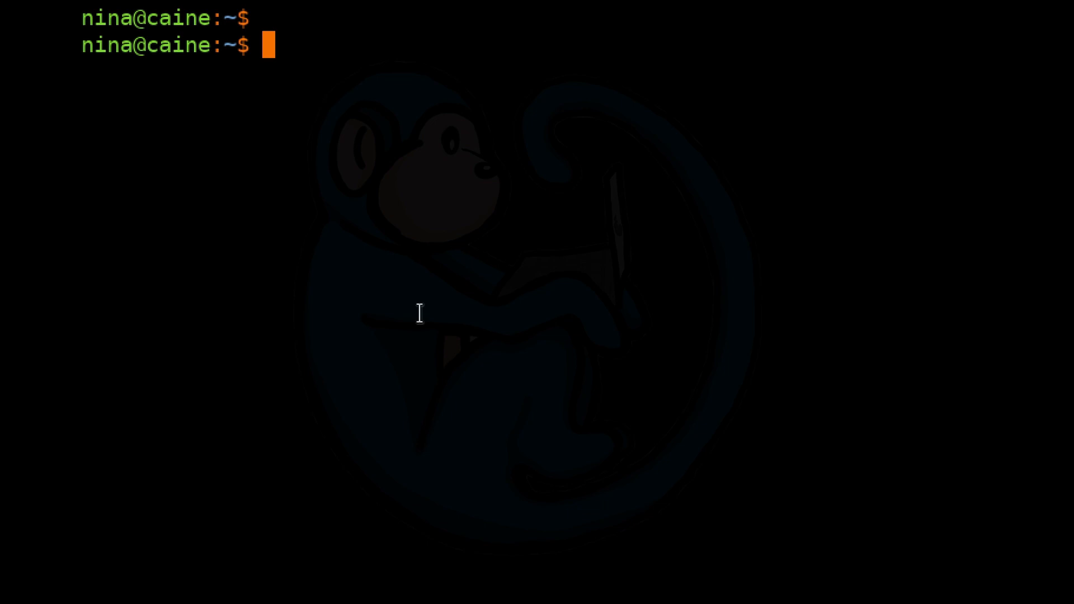
# Step: Try displaying nina's ~/.bash_history, which is reported missing
pyautogui.write('mo')
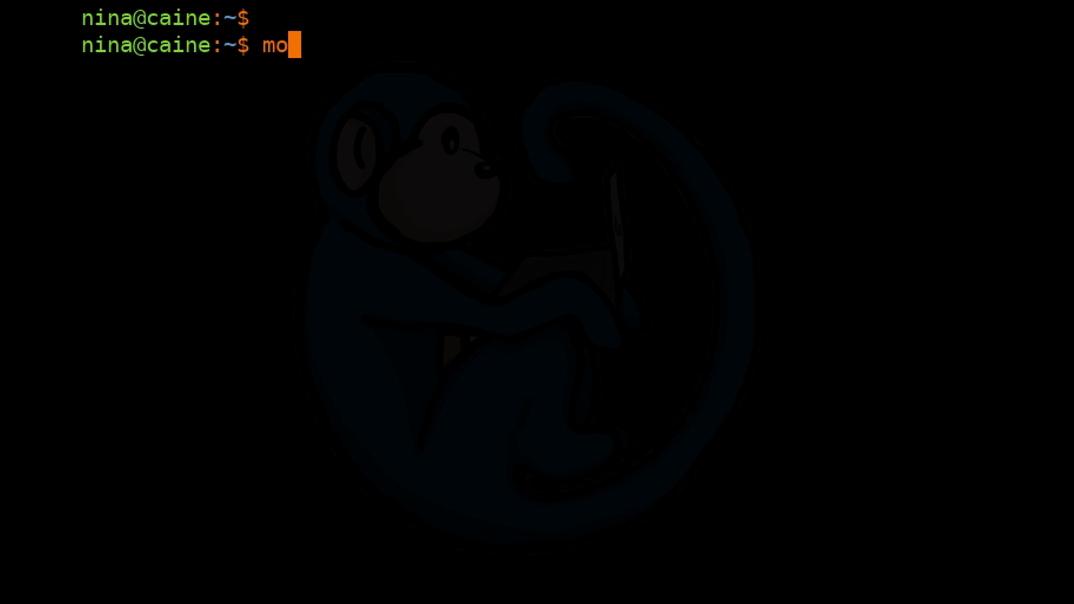
pyautogui.write('re ~/.bash')
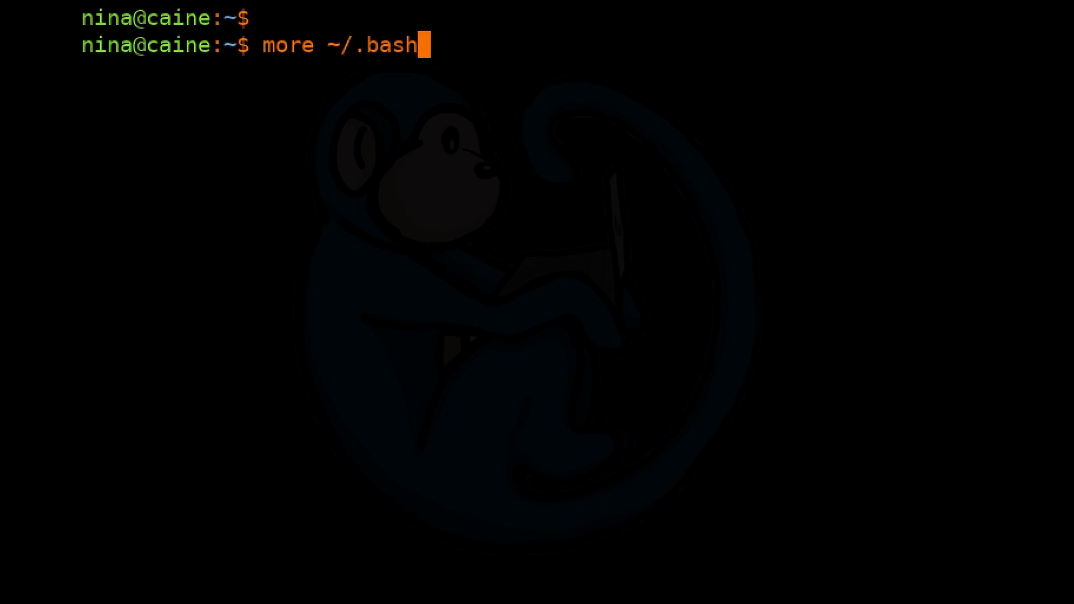
pyautogui.write('_history')
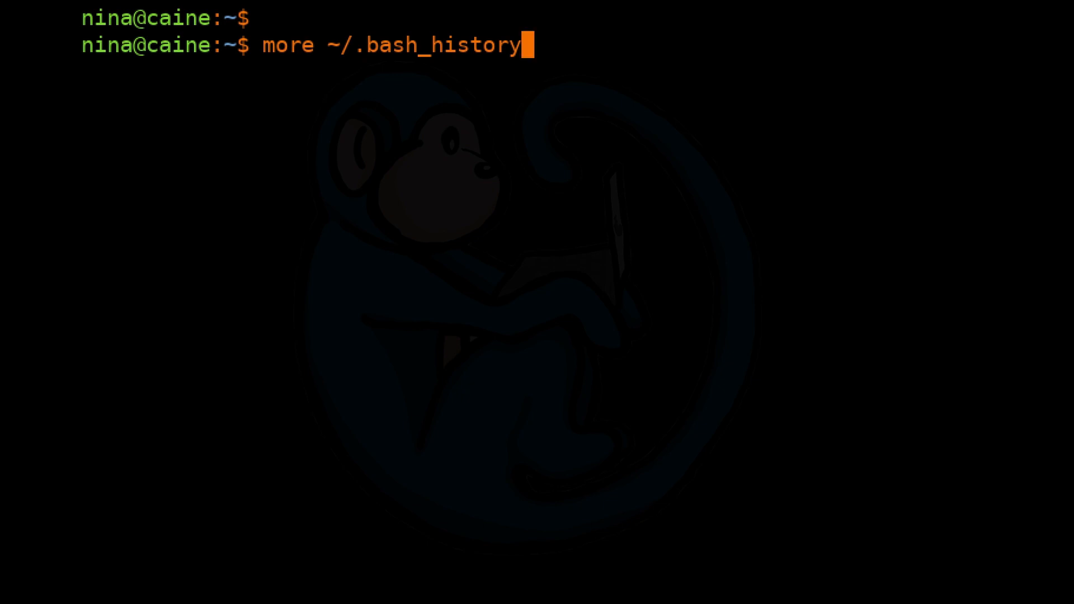
pyautogui.press('Return')
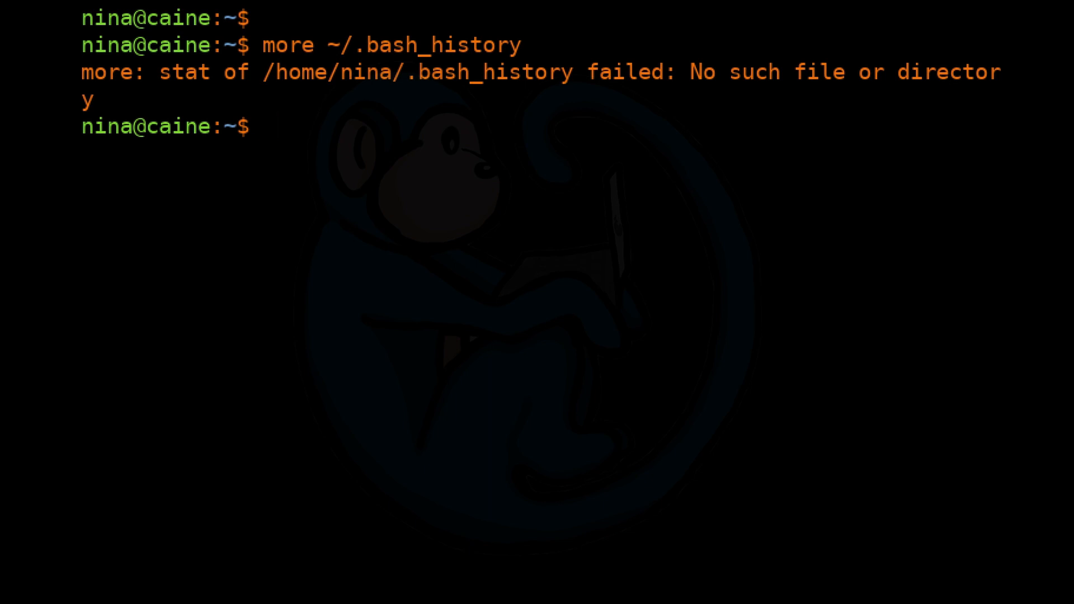
# Step: Exit, log back in as nina with su -, and display .bash_history again
pyautogui.write('exit')
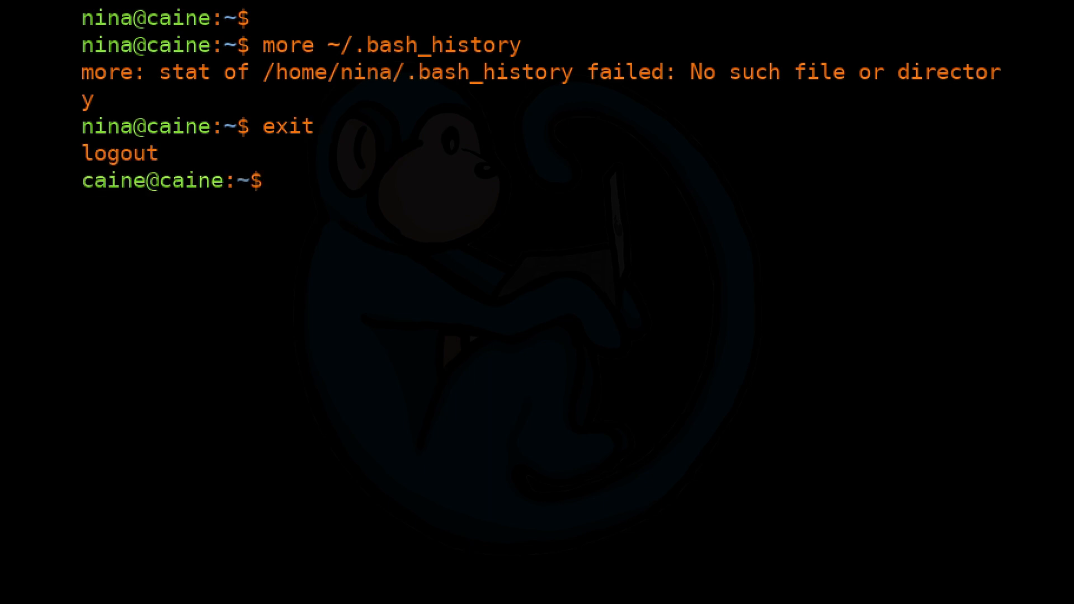
pyautogui.write('s')
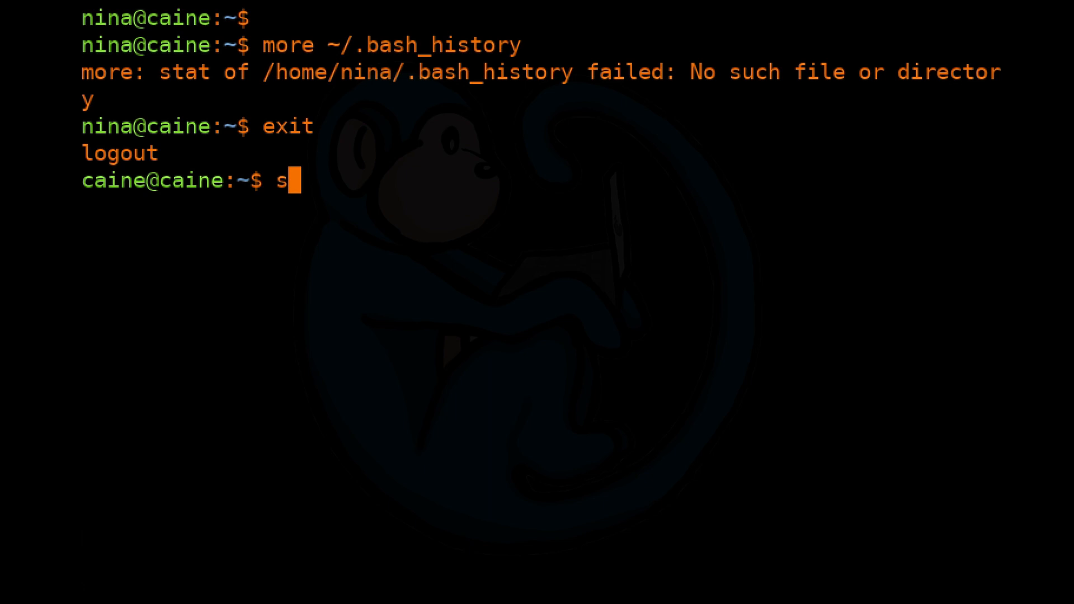
pyautogui.write('u -')
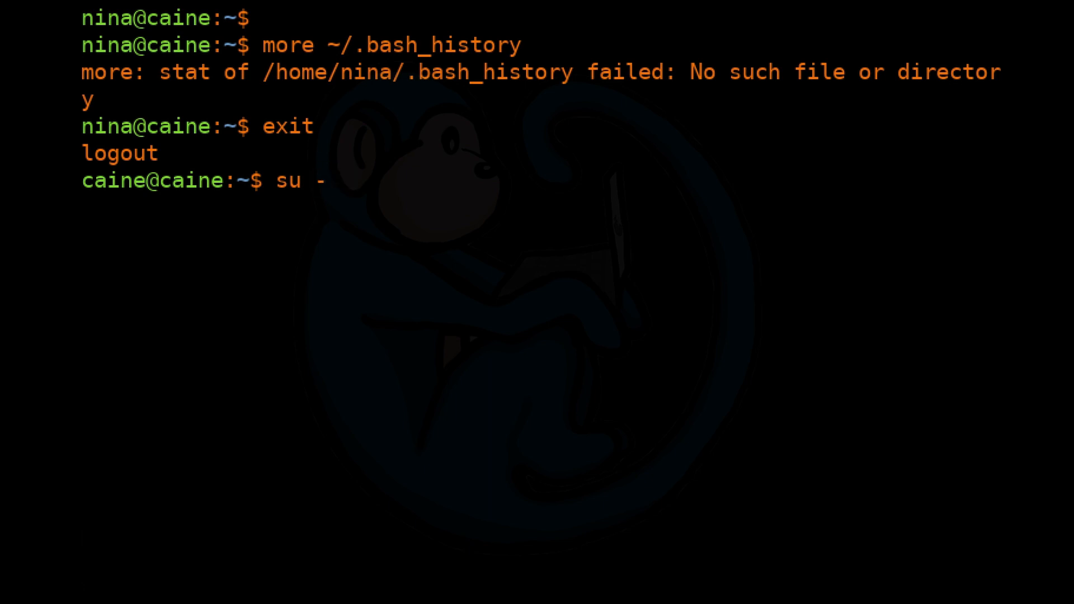
pyautogui.press('Return')
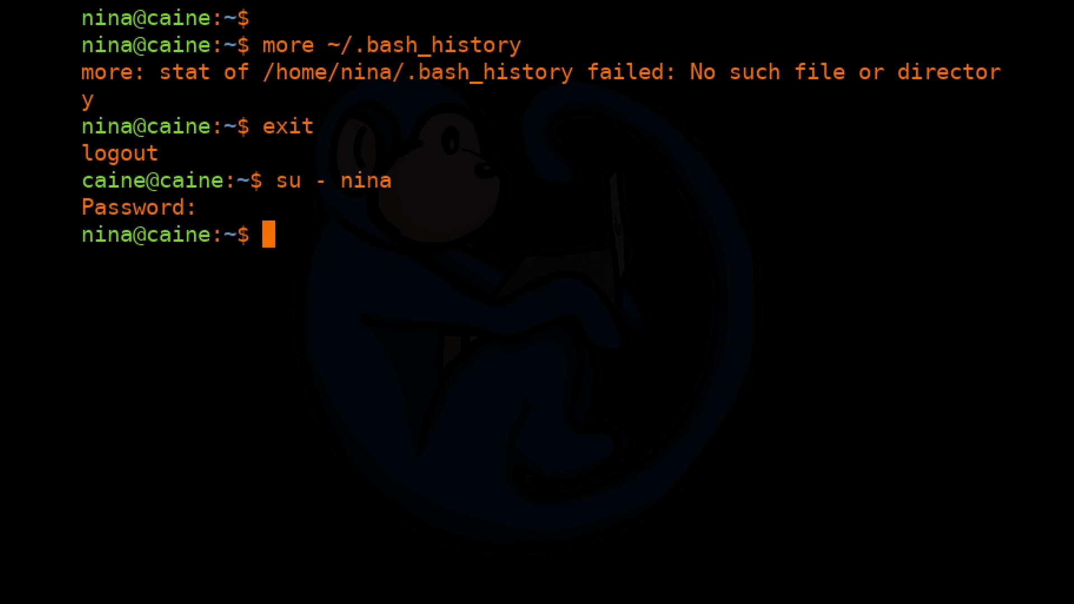
pyautogui.write('more .bash')
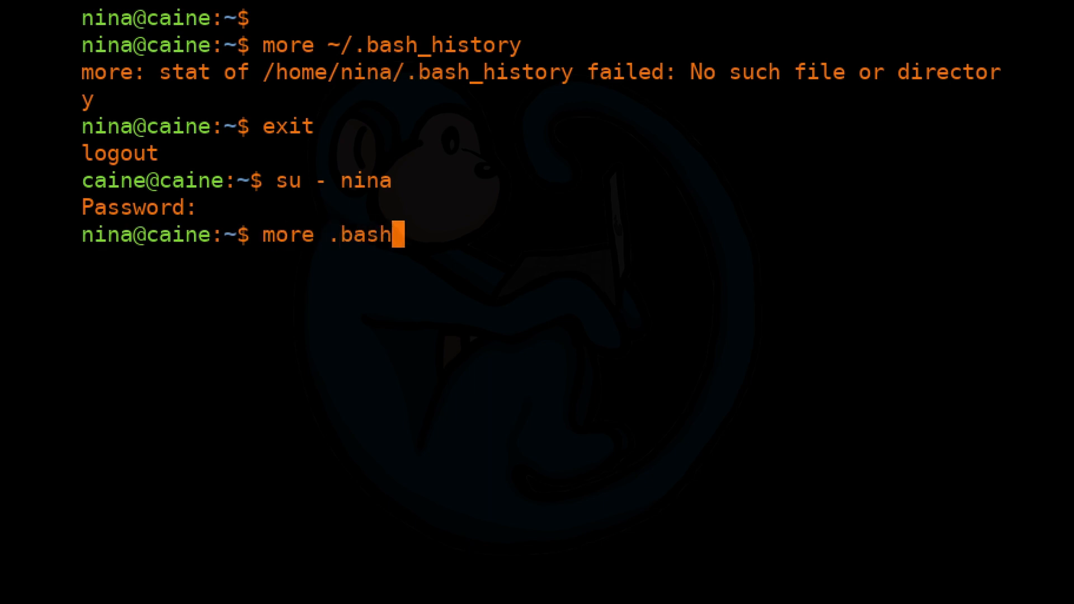
pyautogui.write('_history')
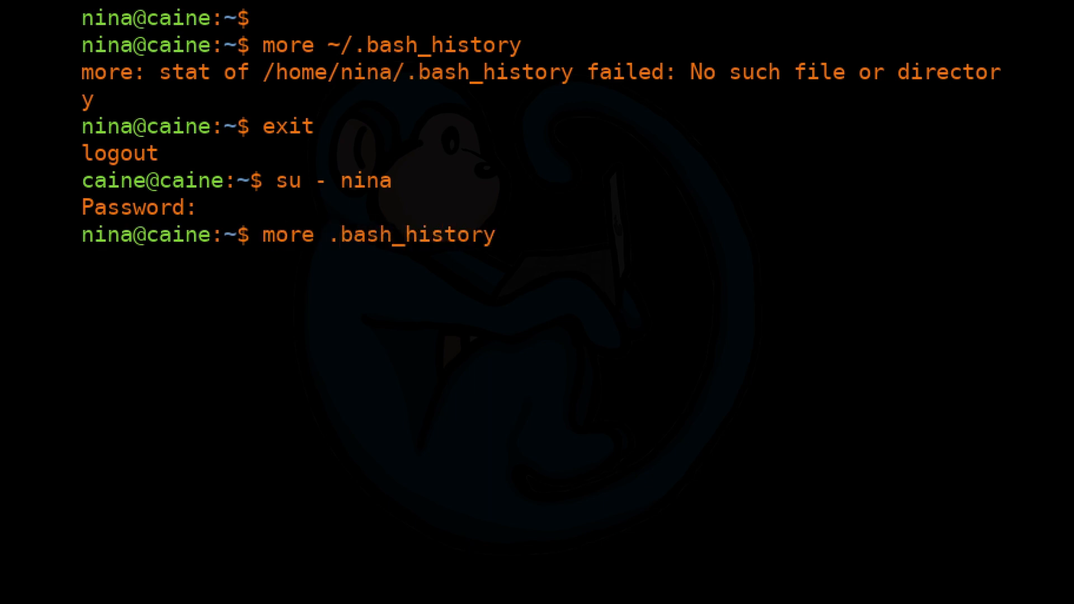
pyautogui.press('Return')
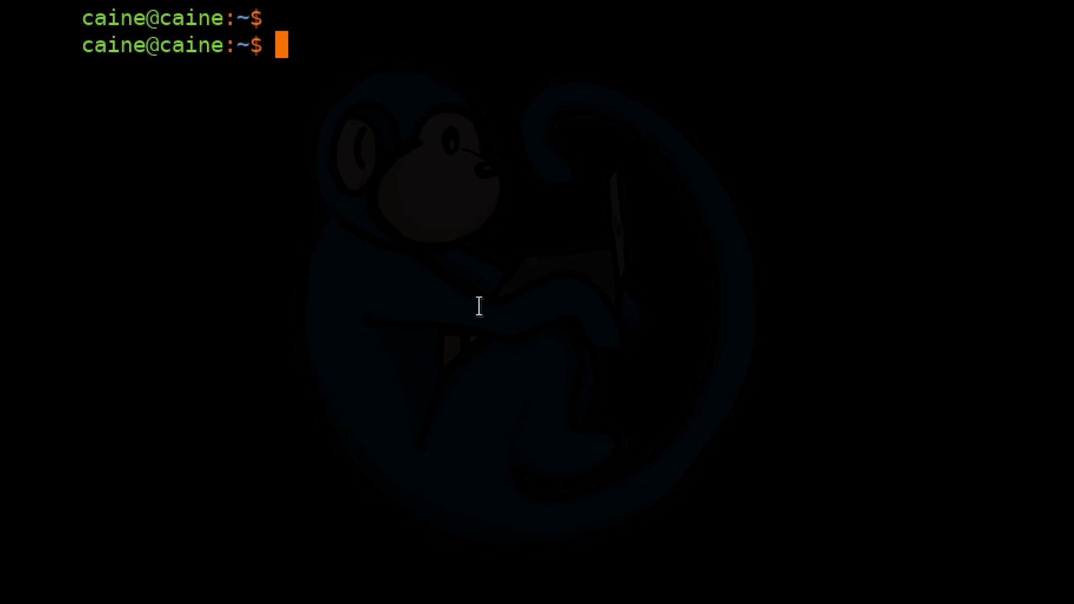
# Step: Move into ~/.local/share/Trash and read evil-deeds.txt and its .trashinfo record
pyautogui.write('cd')
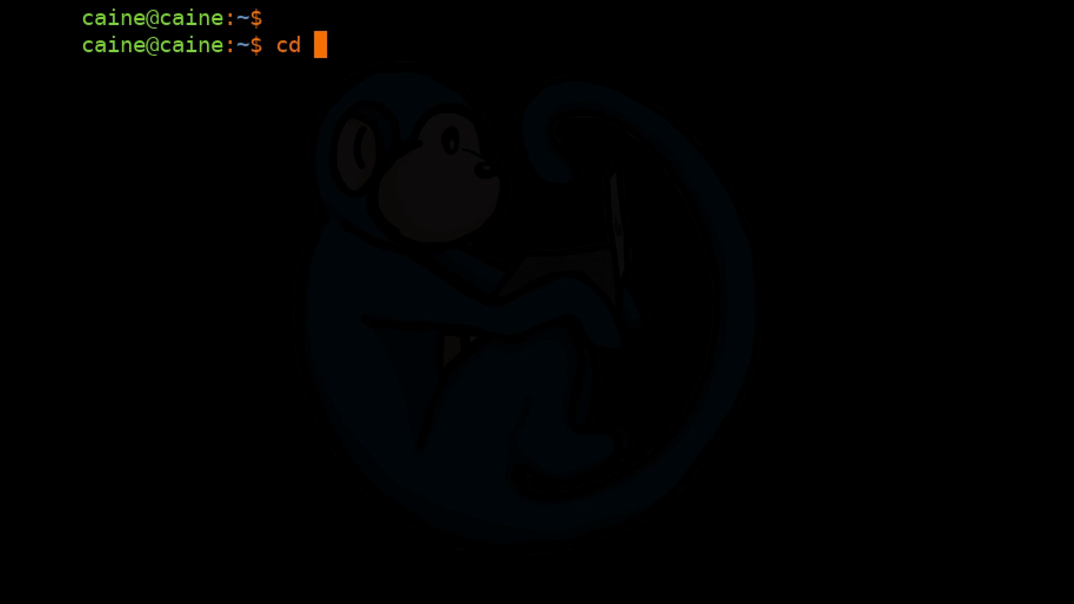
pyautogui.write('~/.local')
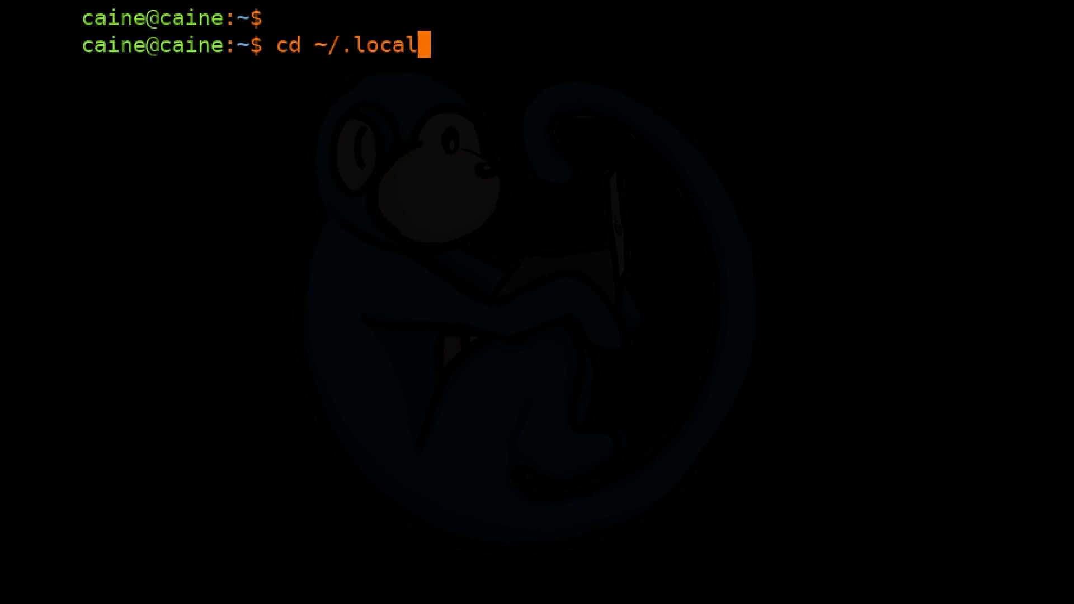
pyautogui.write('/share/Trash/')
pyautogui.write('ls -lR')
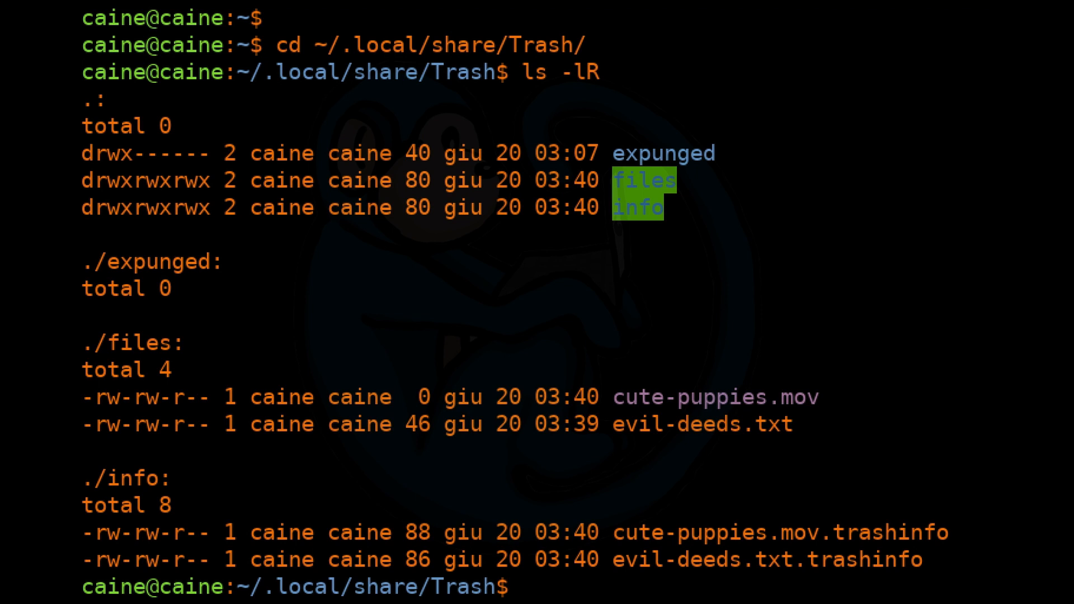
pyautogui.write('more files/evil')
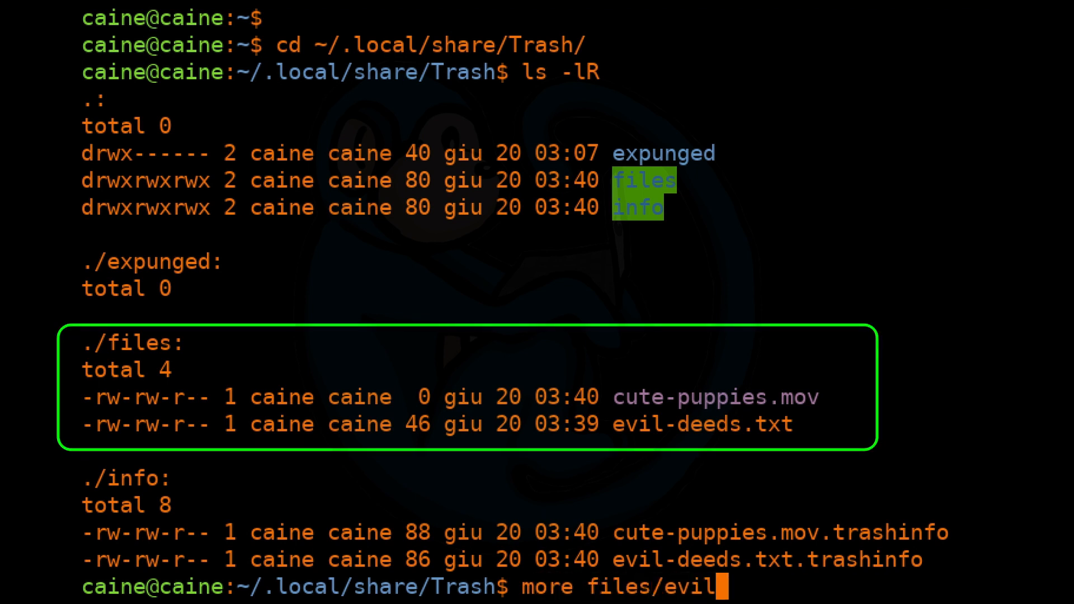
pyautogui.press('Return')
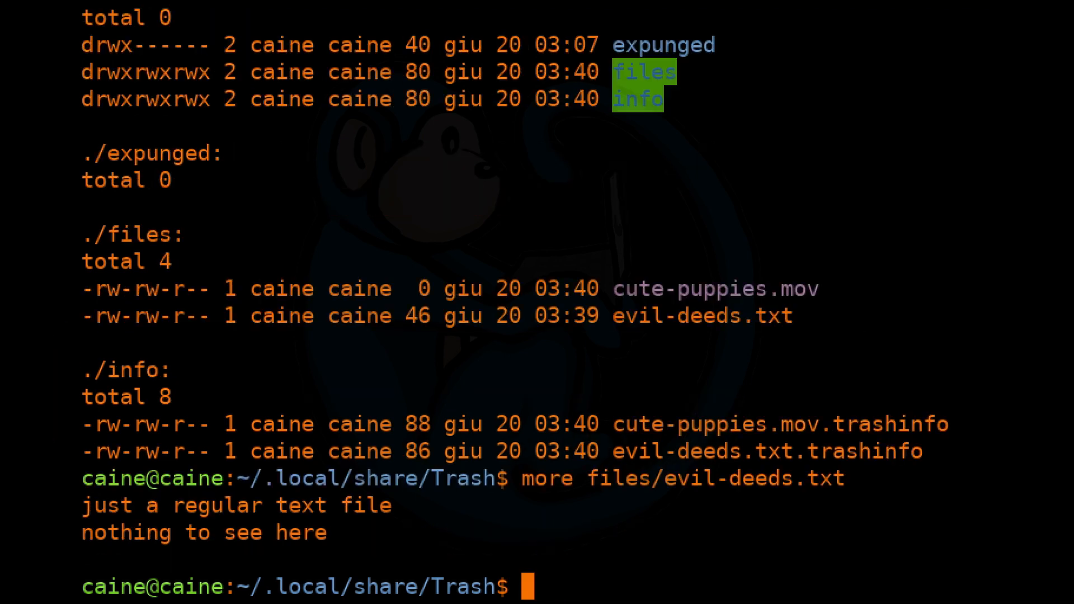
pyautogui.write('more info/e')
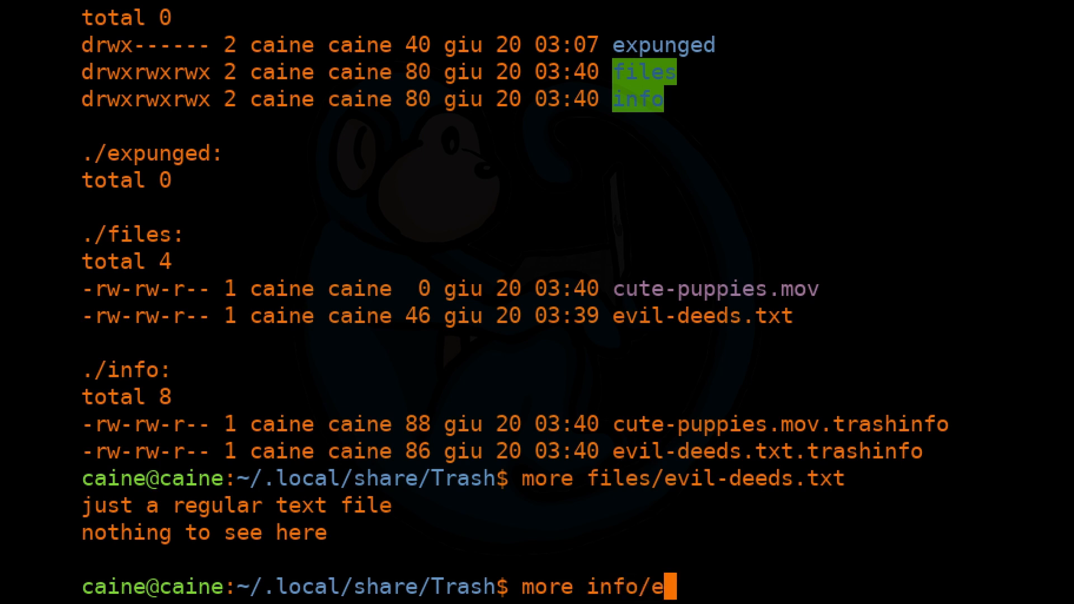
pyautogui.write('vil-deeds.txt.trashinfo')
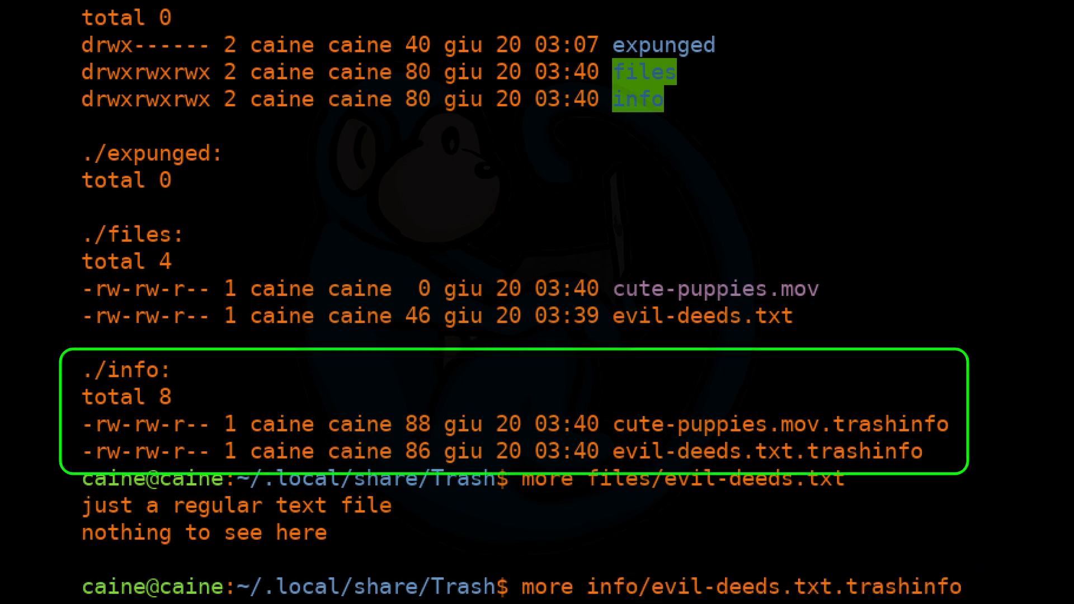
pyautogui.scroll(-3)
pyautogui.write('vi recently-used.xbel')
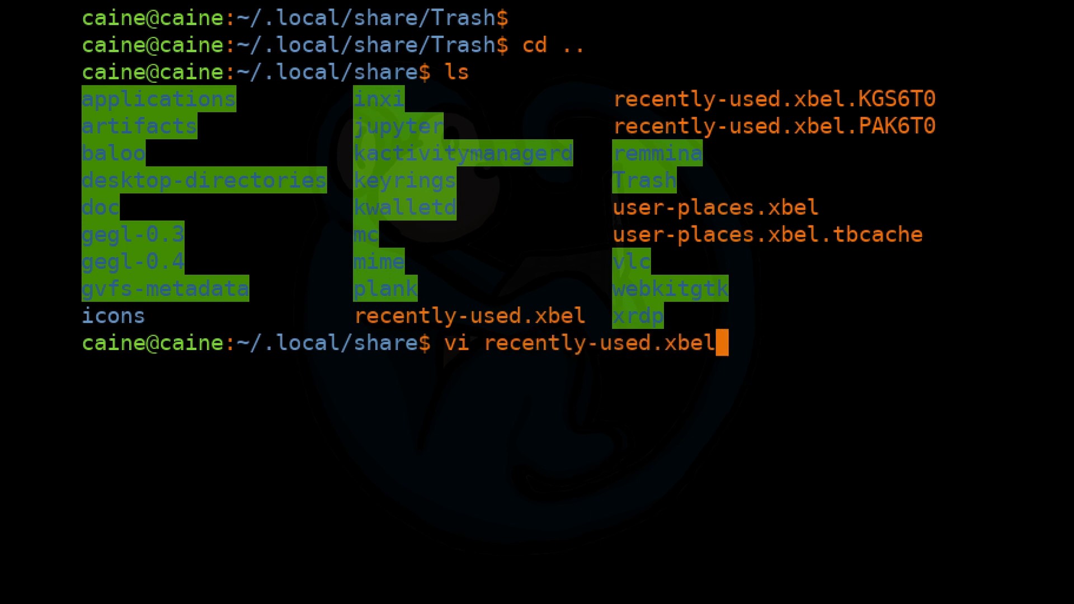
# Step: View recently-used.xbel in vi, then grep its "bookmark href" lines
pyautogui.press('Return')
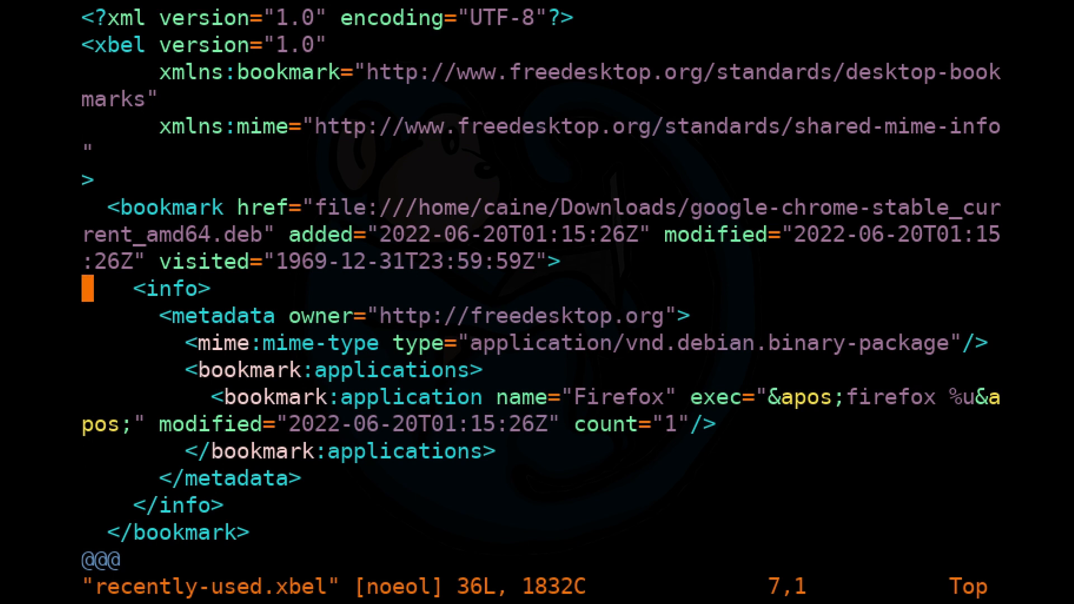
pyautogui.scroll(-3)
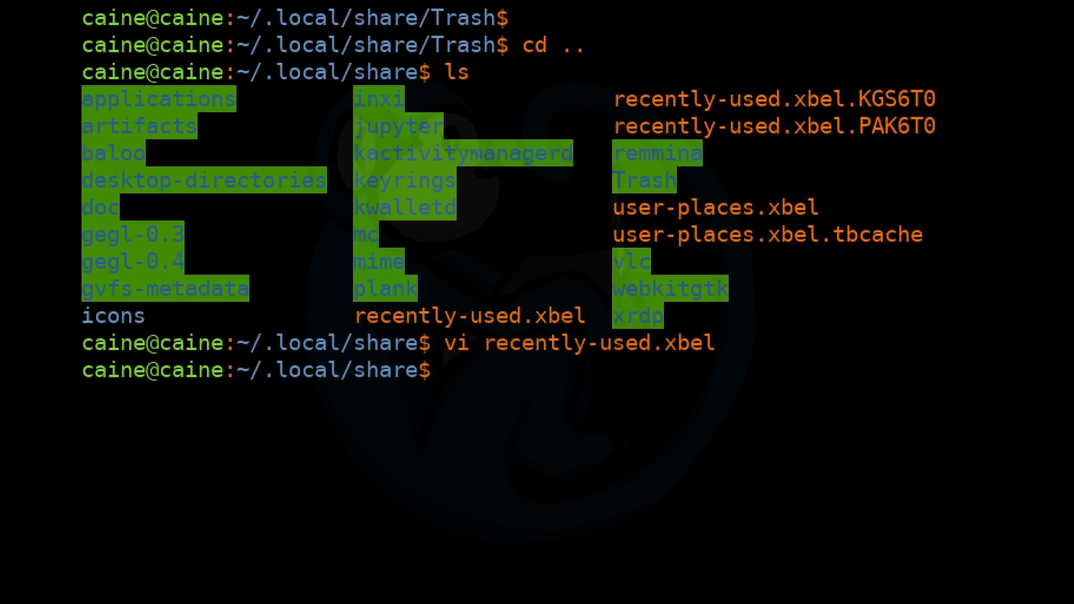
pyautogui.write('grep')
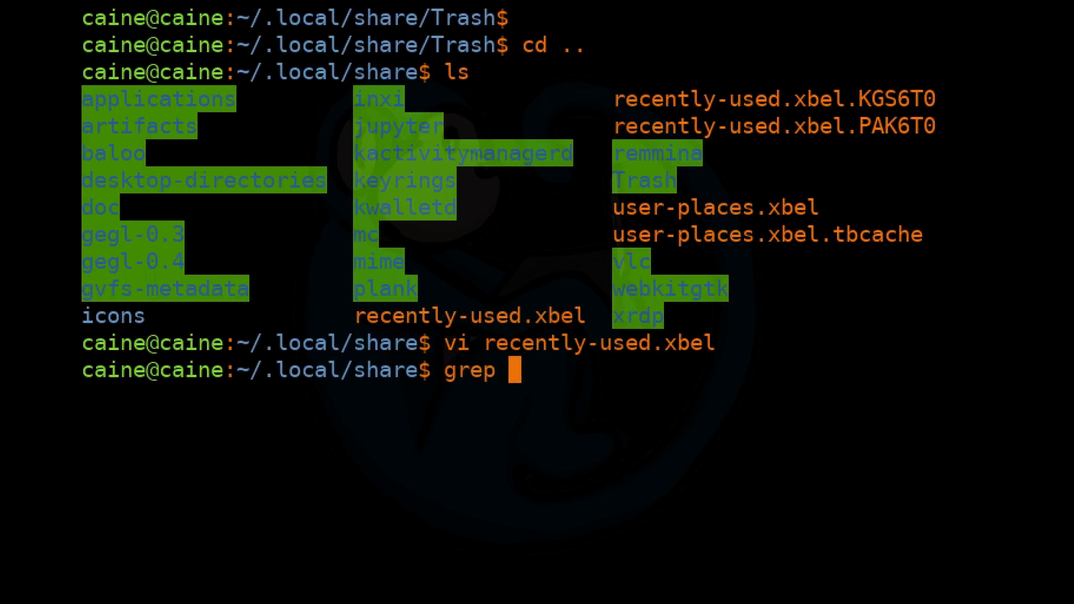
pyautogui.write('"bookmark href')
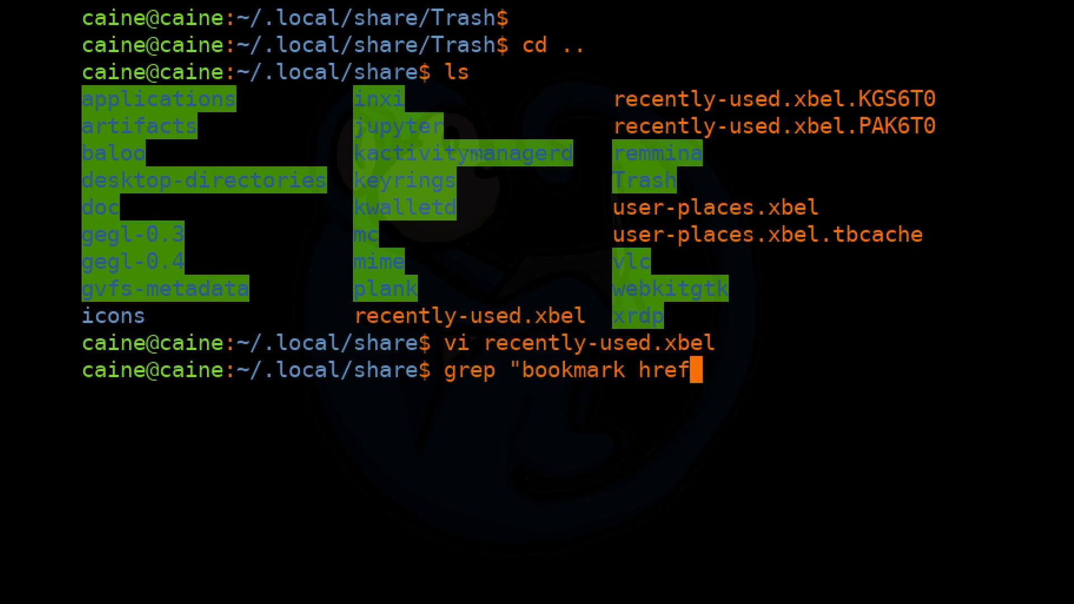
pyautogui.write('" recently-used.xbel')
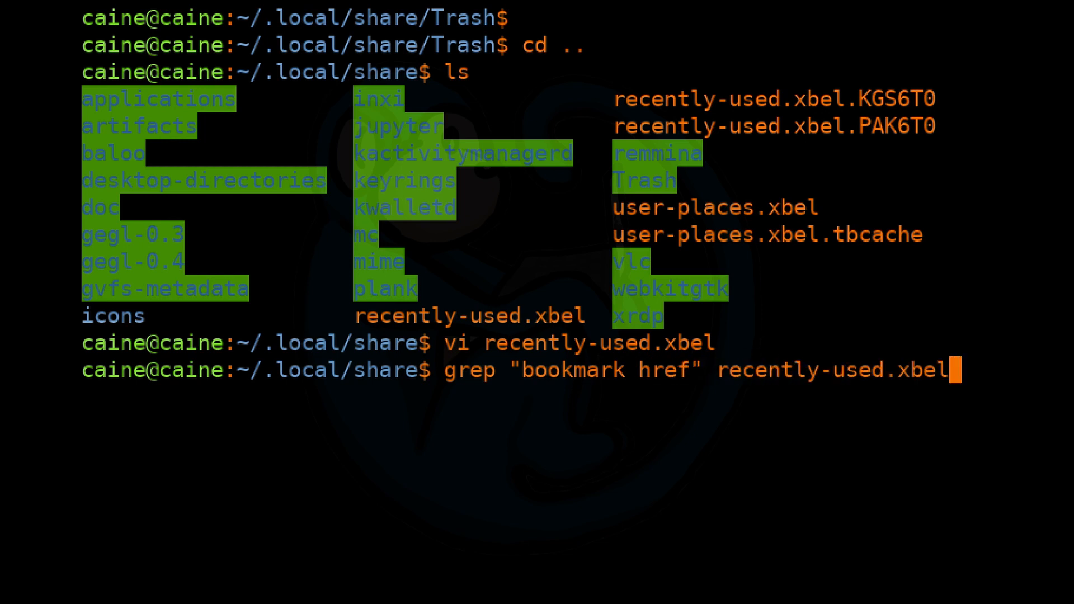
pyautogui.press('Return')
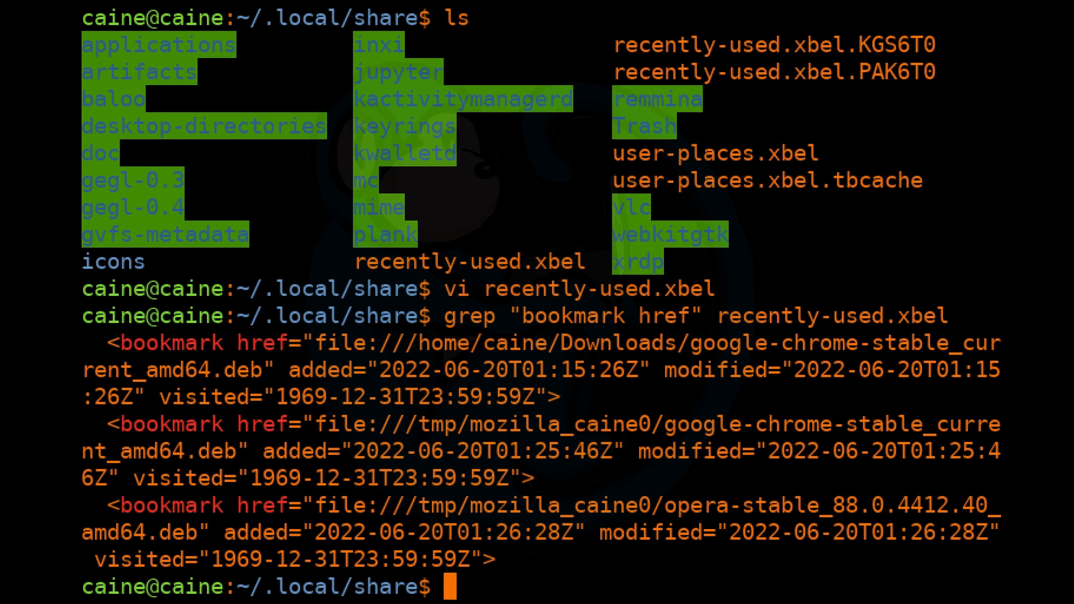
pyautogui.moveTo(473, 387)
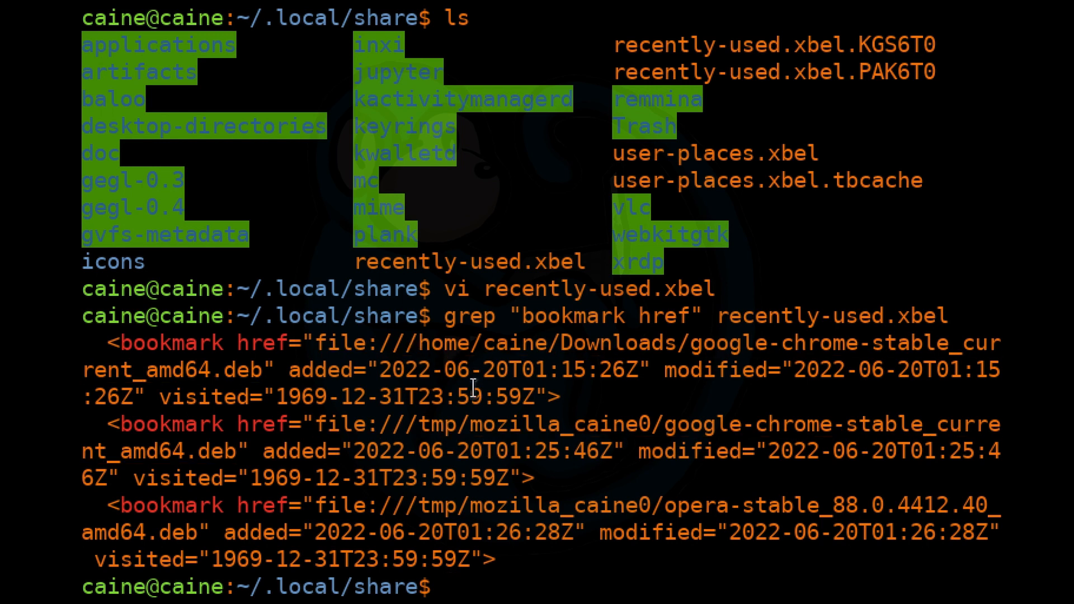
pyautogui.moveTo(623, 503)
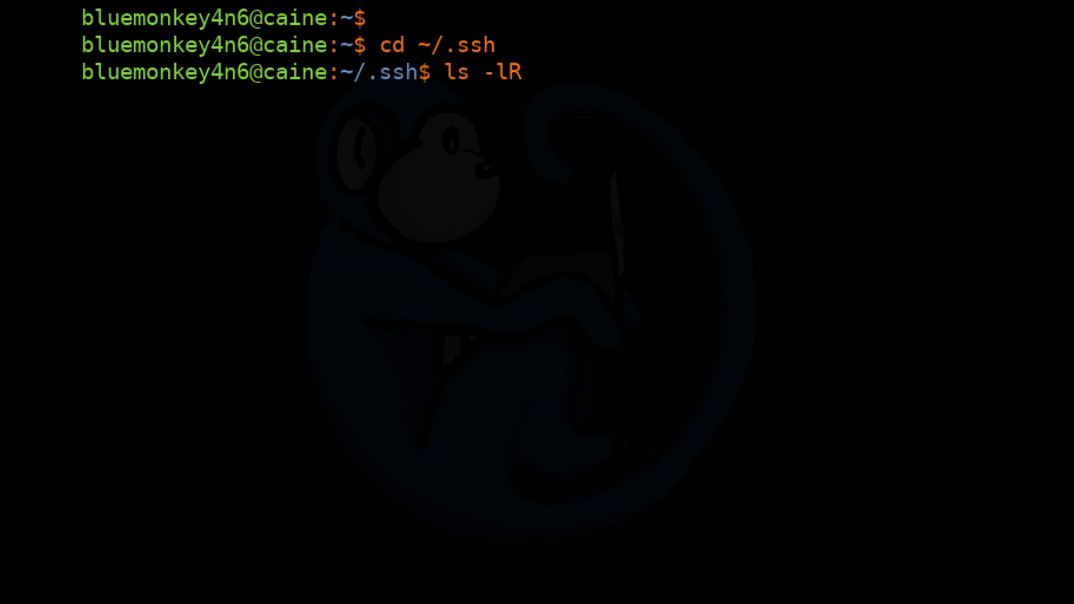
# Step: Recursively list ~/.ssh, then read authorized_keys and known_hosts with more
pyautogui.press('Return')
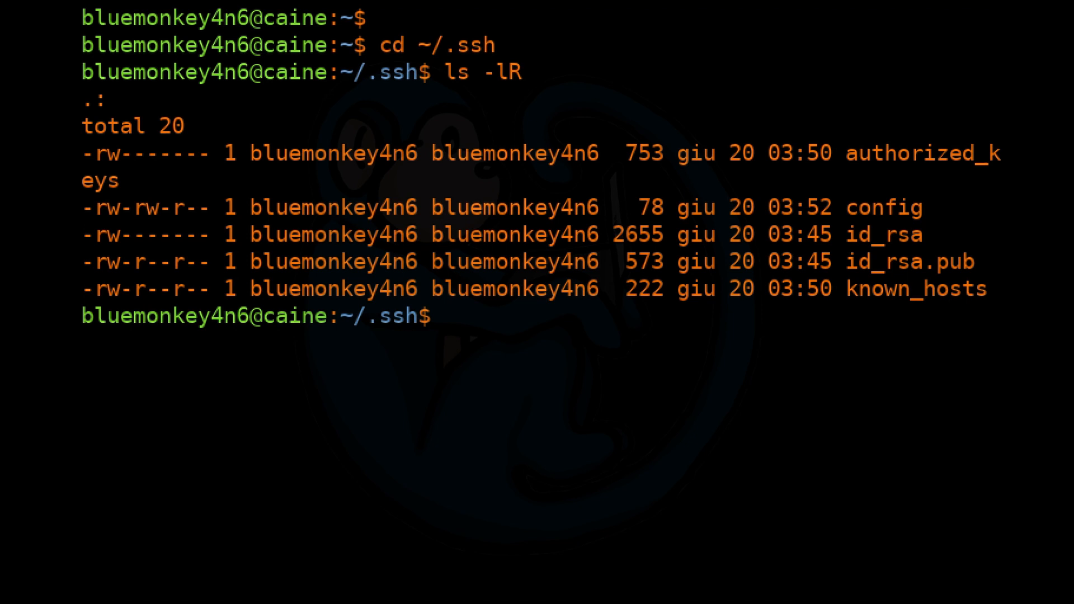
pyautogui.write('more au')
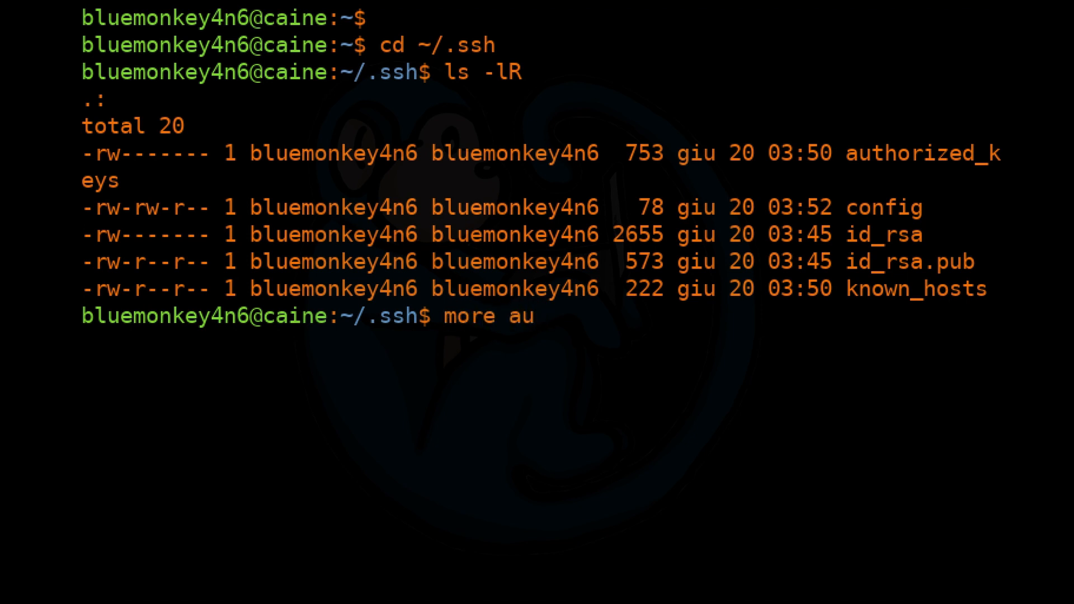
pyautogui.write('ls -l')
pyautogui.press('Return')
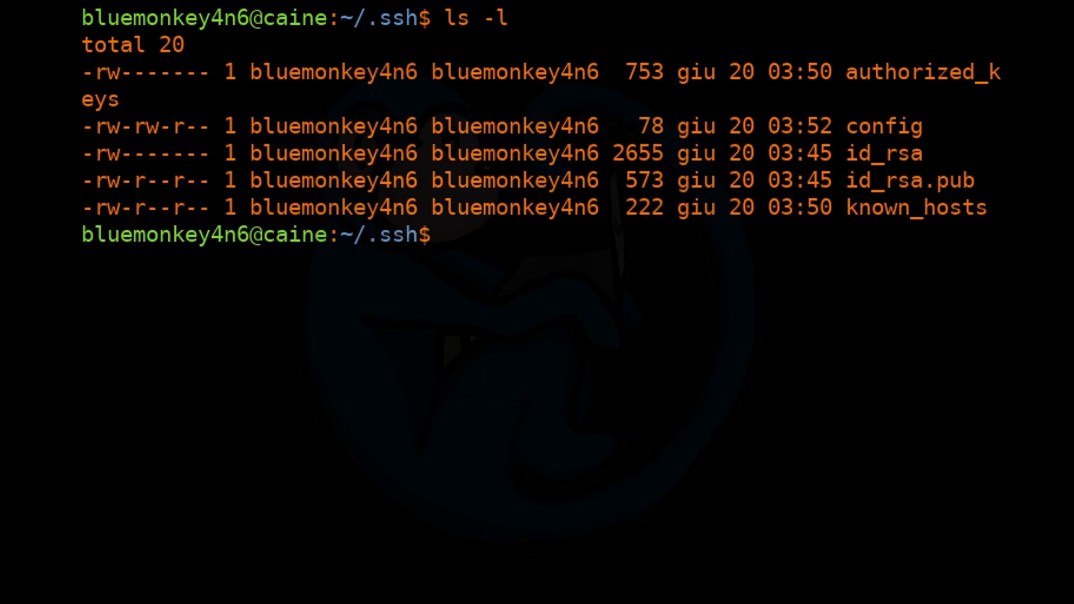
pyautogui.write('more k')
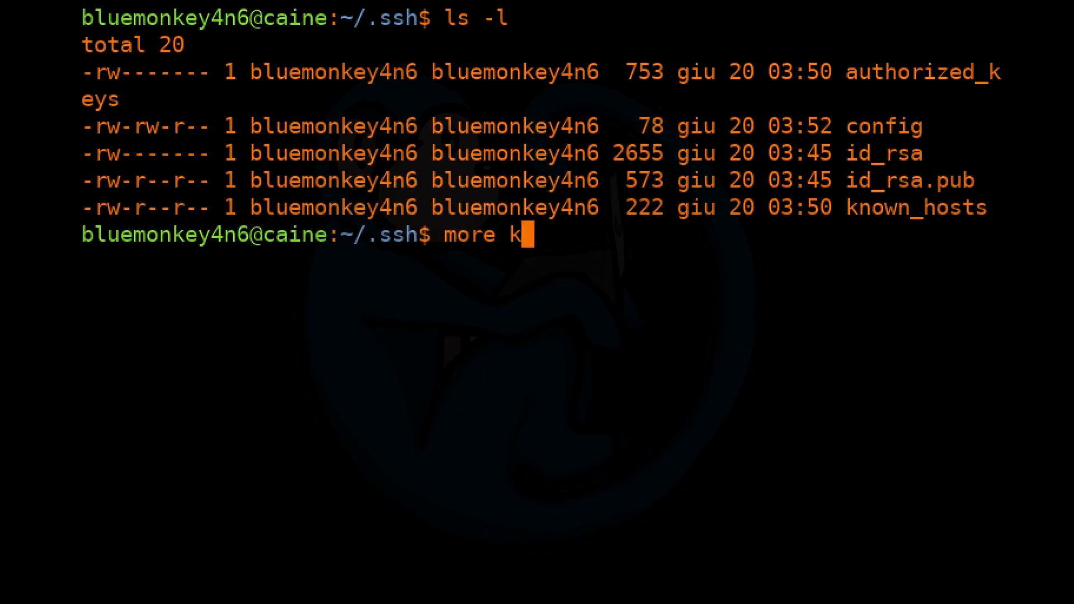
pyautogui.write('nown_hosts')
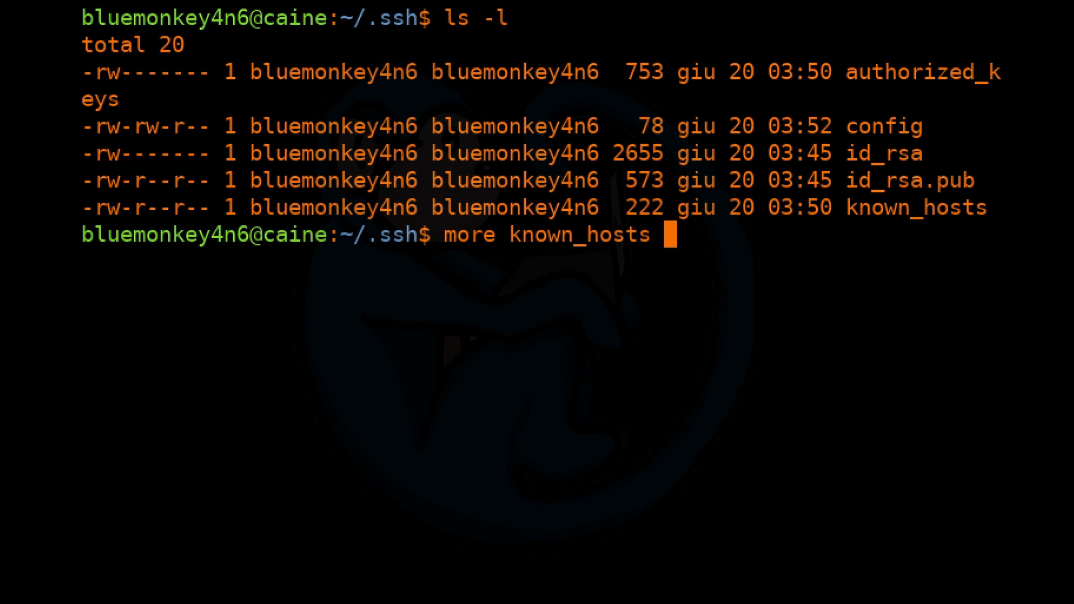
pyautogui.press('Return')
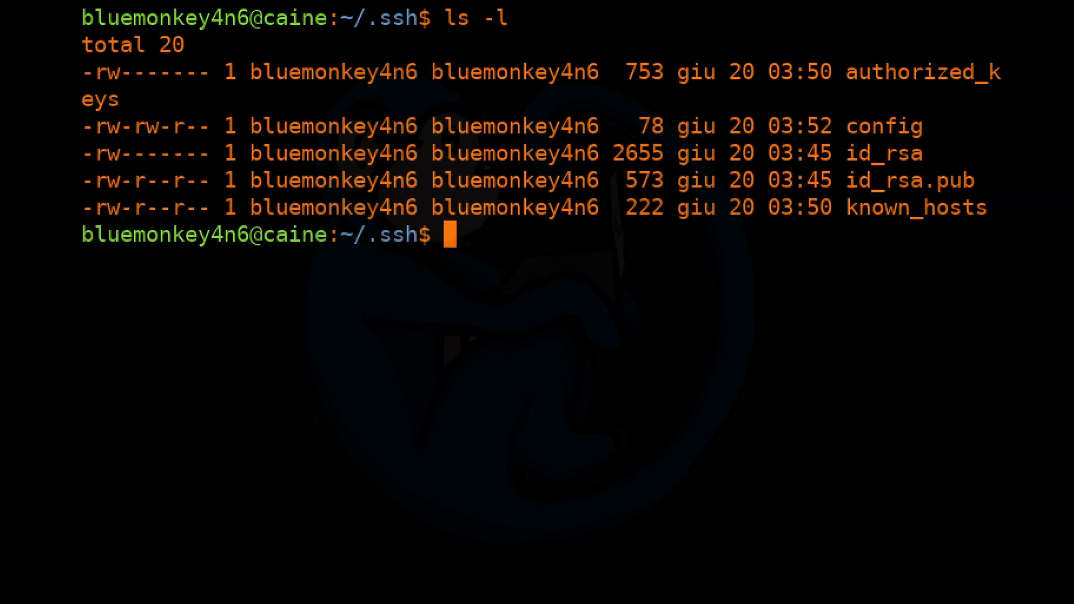
# Step: Display the SSH config for host kali (10.0.2.17), then the private id_rsa key and id_rsa.pub
pyautogui.write('more config')
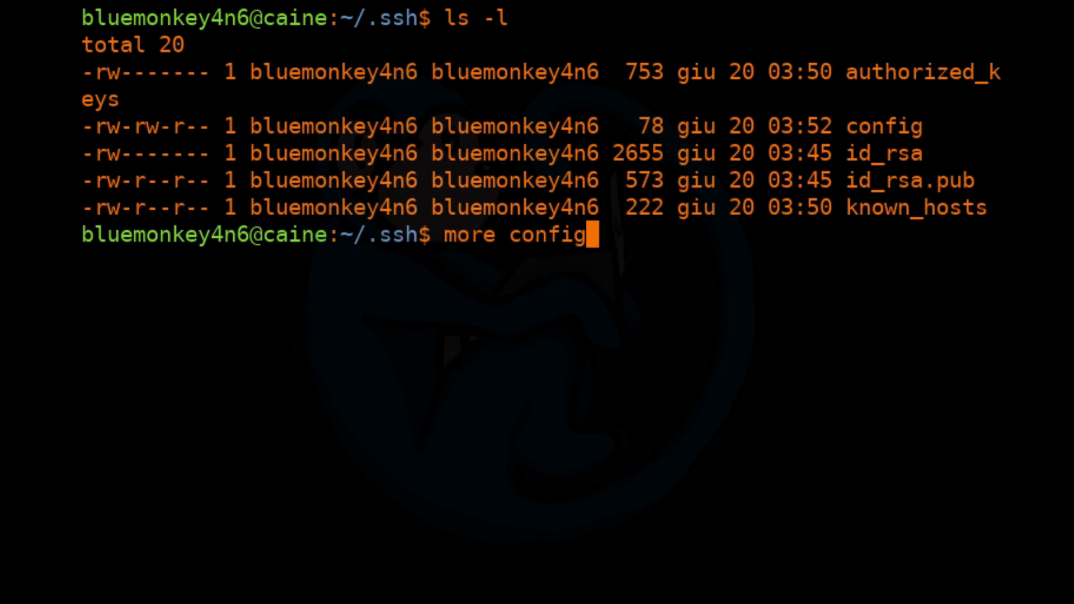
pyautogui.press('Return')
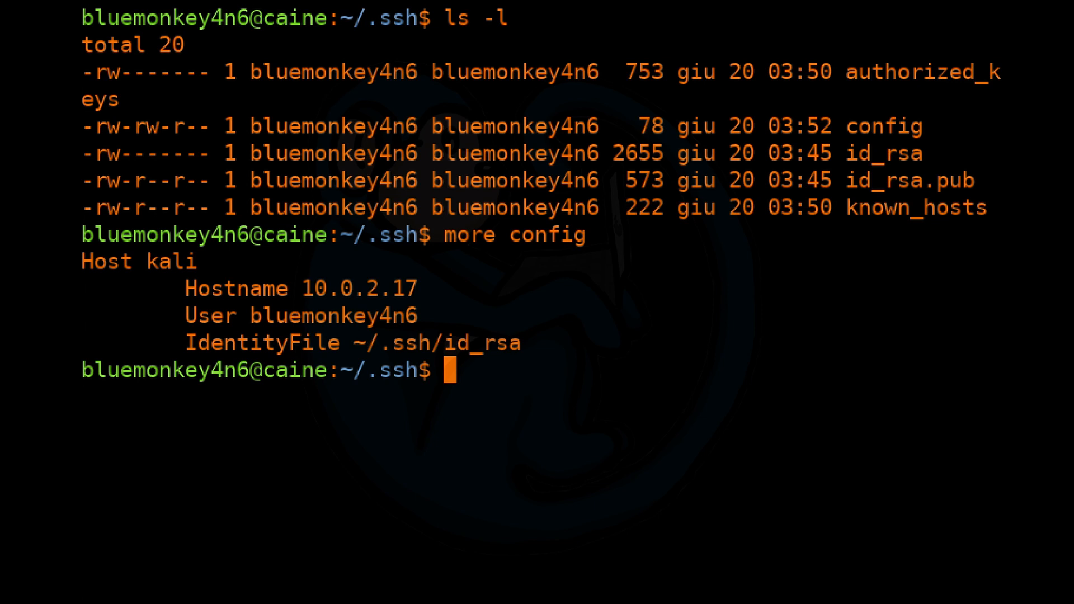
pyautogui.write('ls -l')
pyautogui.write('more id_r')
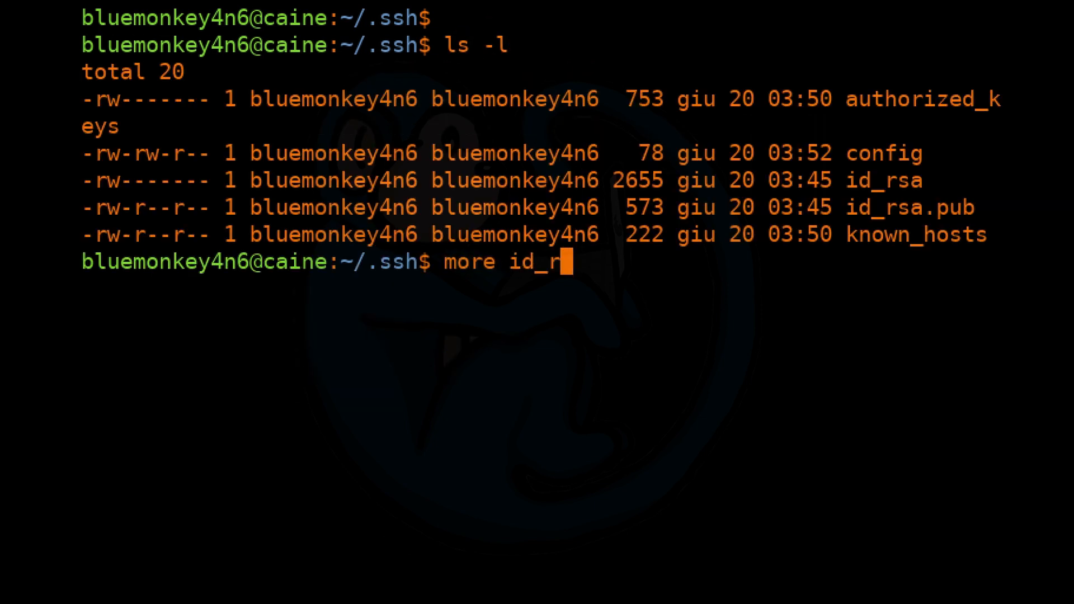
pyautogui.press('Return')
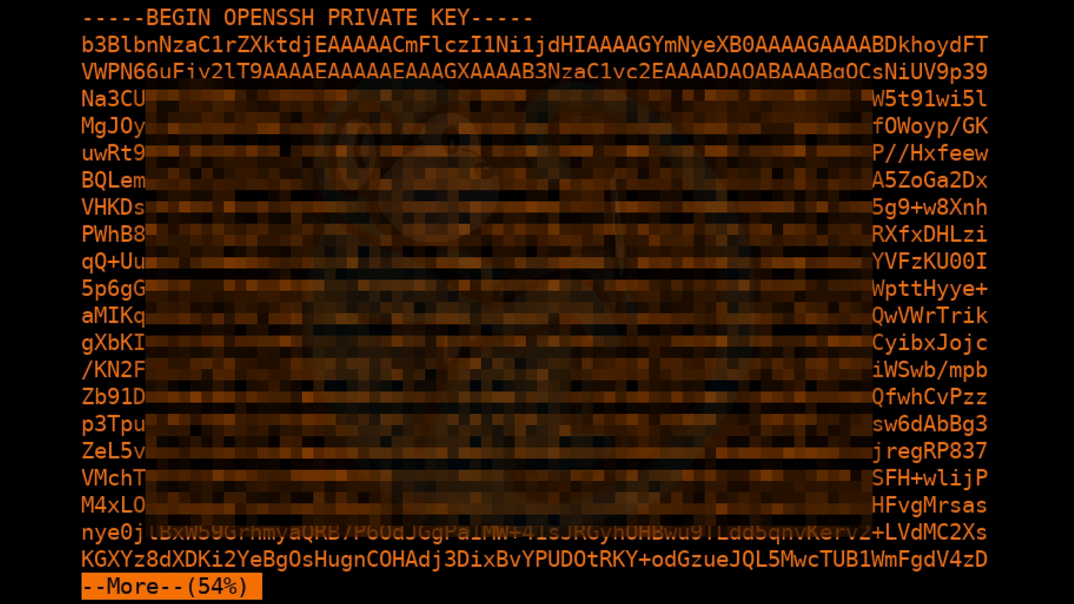
pyautogui.press('space')
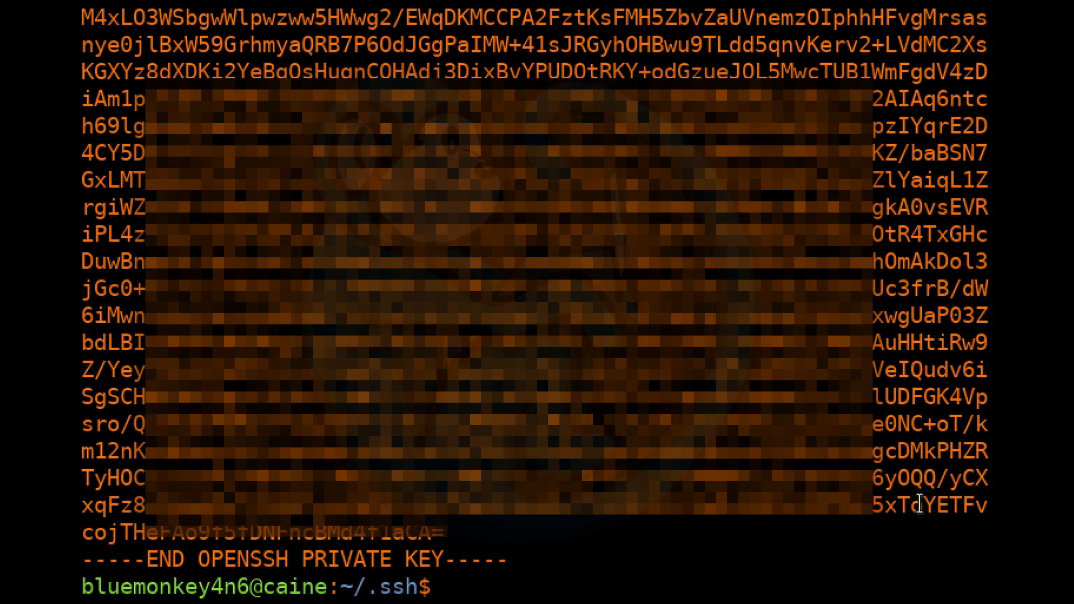
pyautogui.write('more id_rsa.pub')
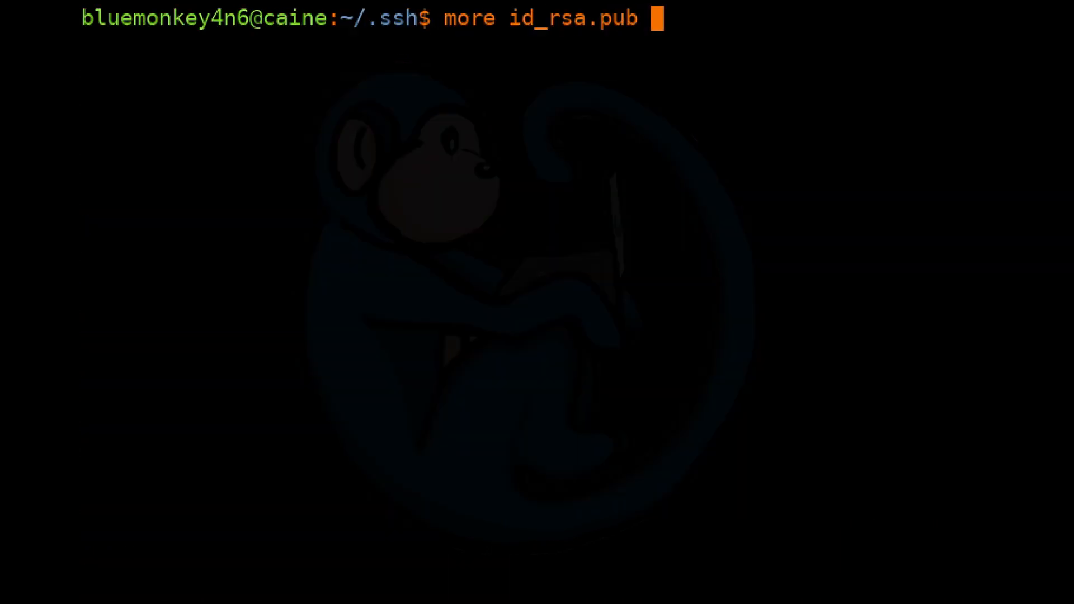
pyautogui.press('Return')
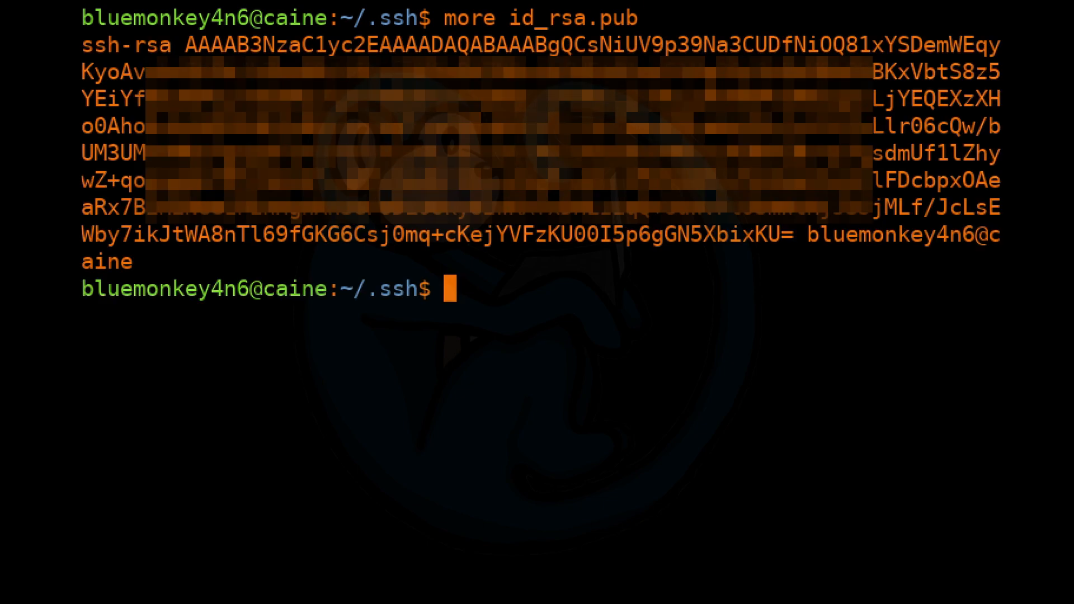